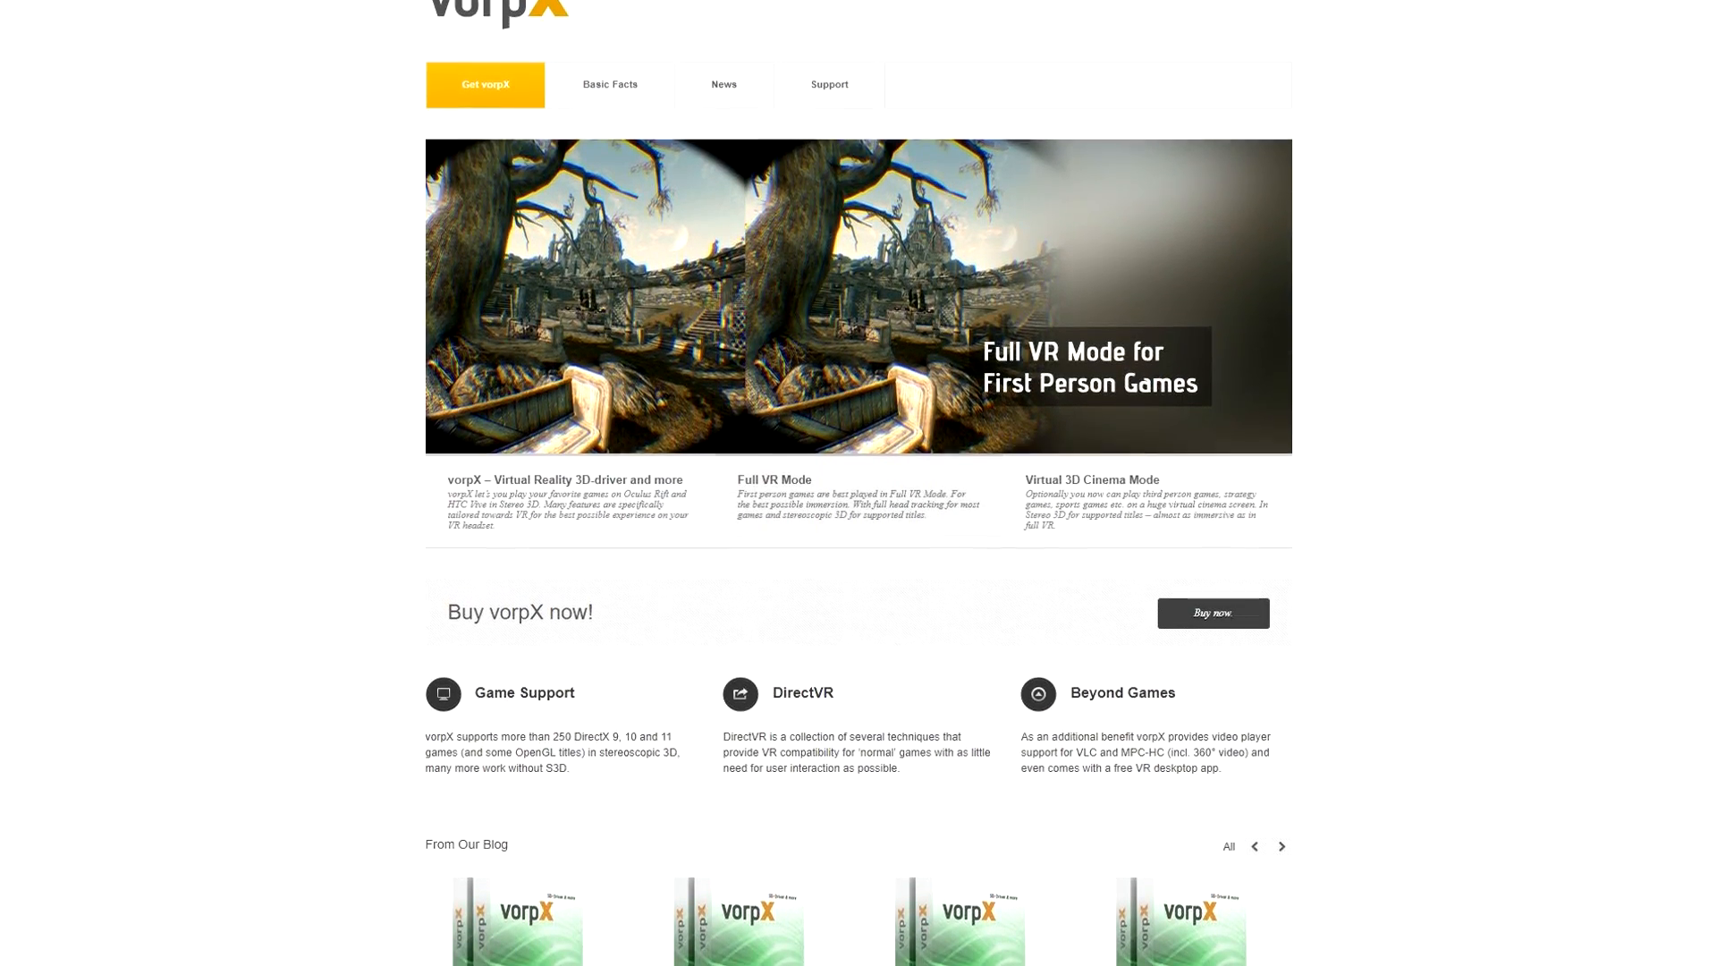
Scroll down the vorpX homepage toward the Get vorpX / Buy now link.
scroll("down", 3)
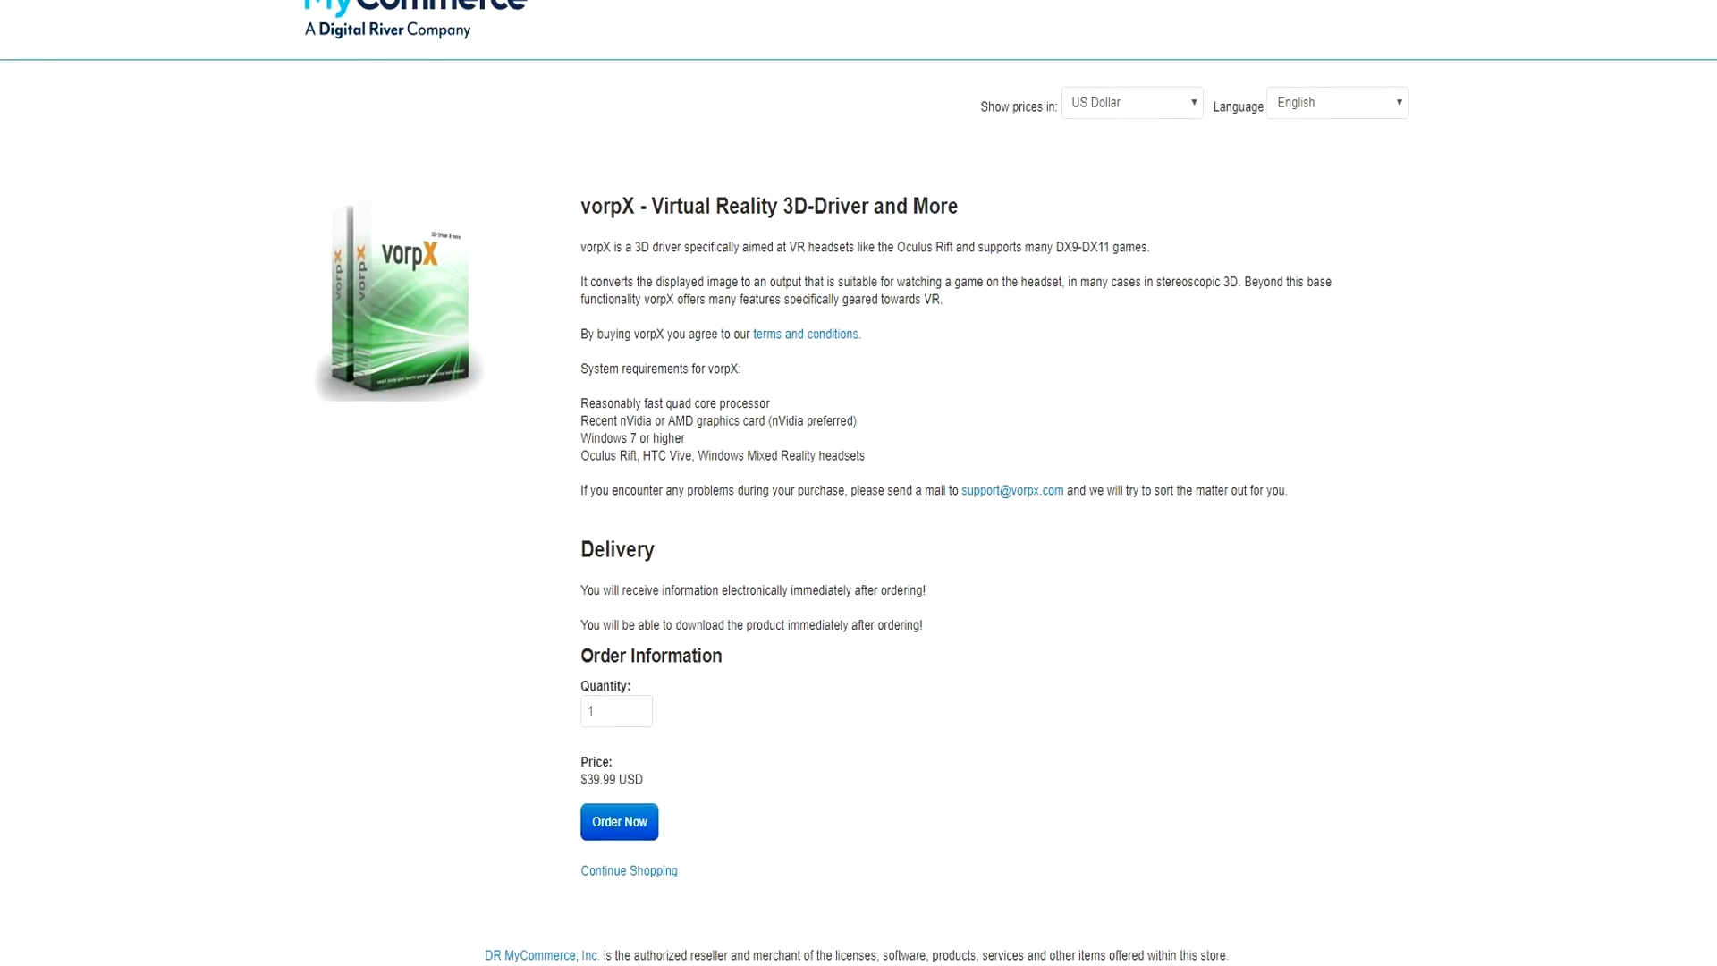
scroll("down", 3)
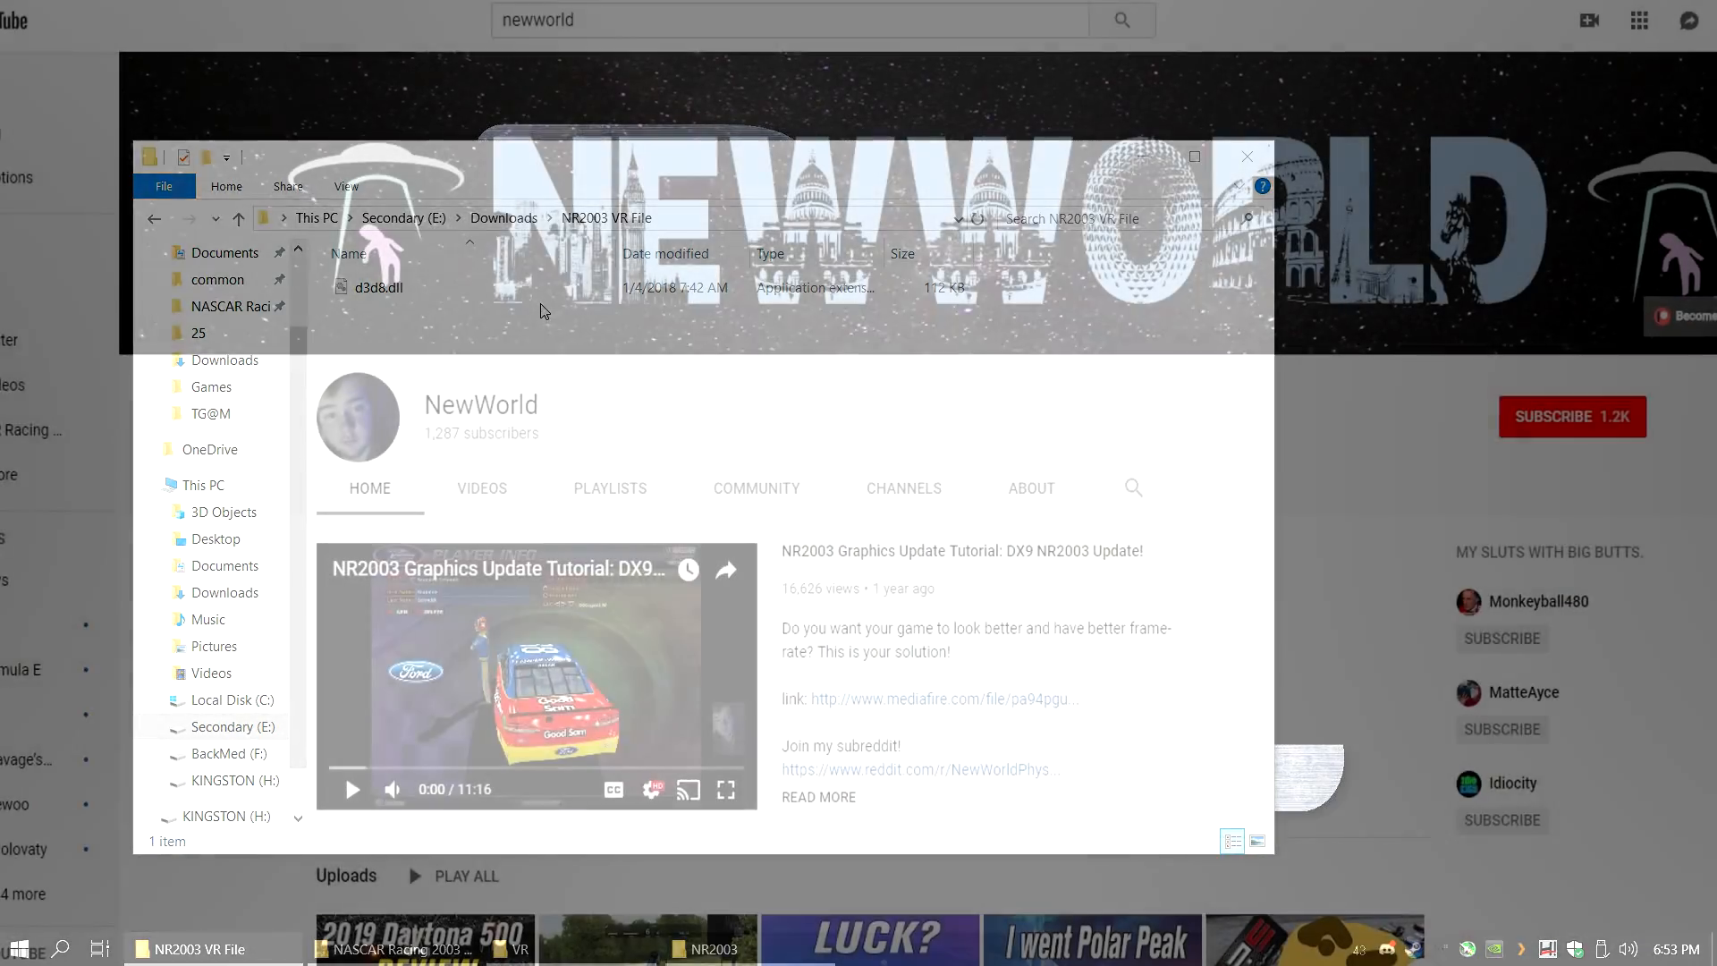
left_click(1245, 157)
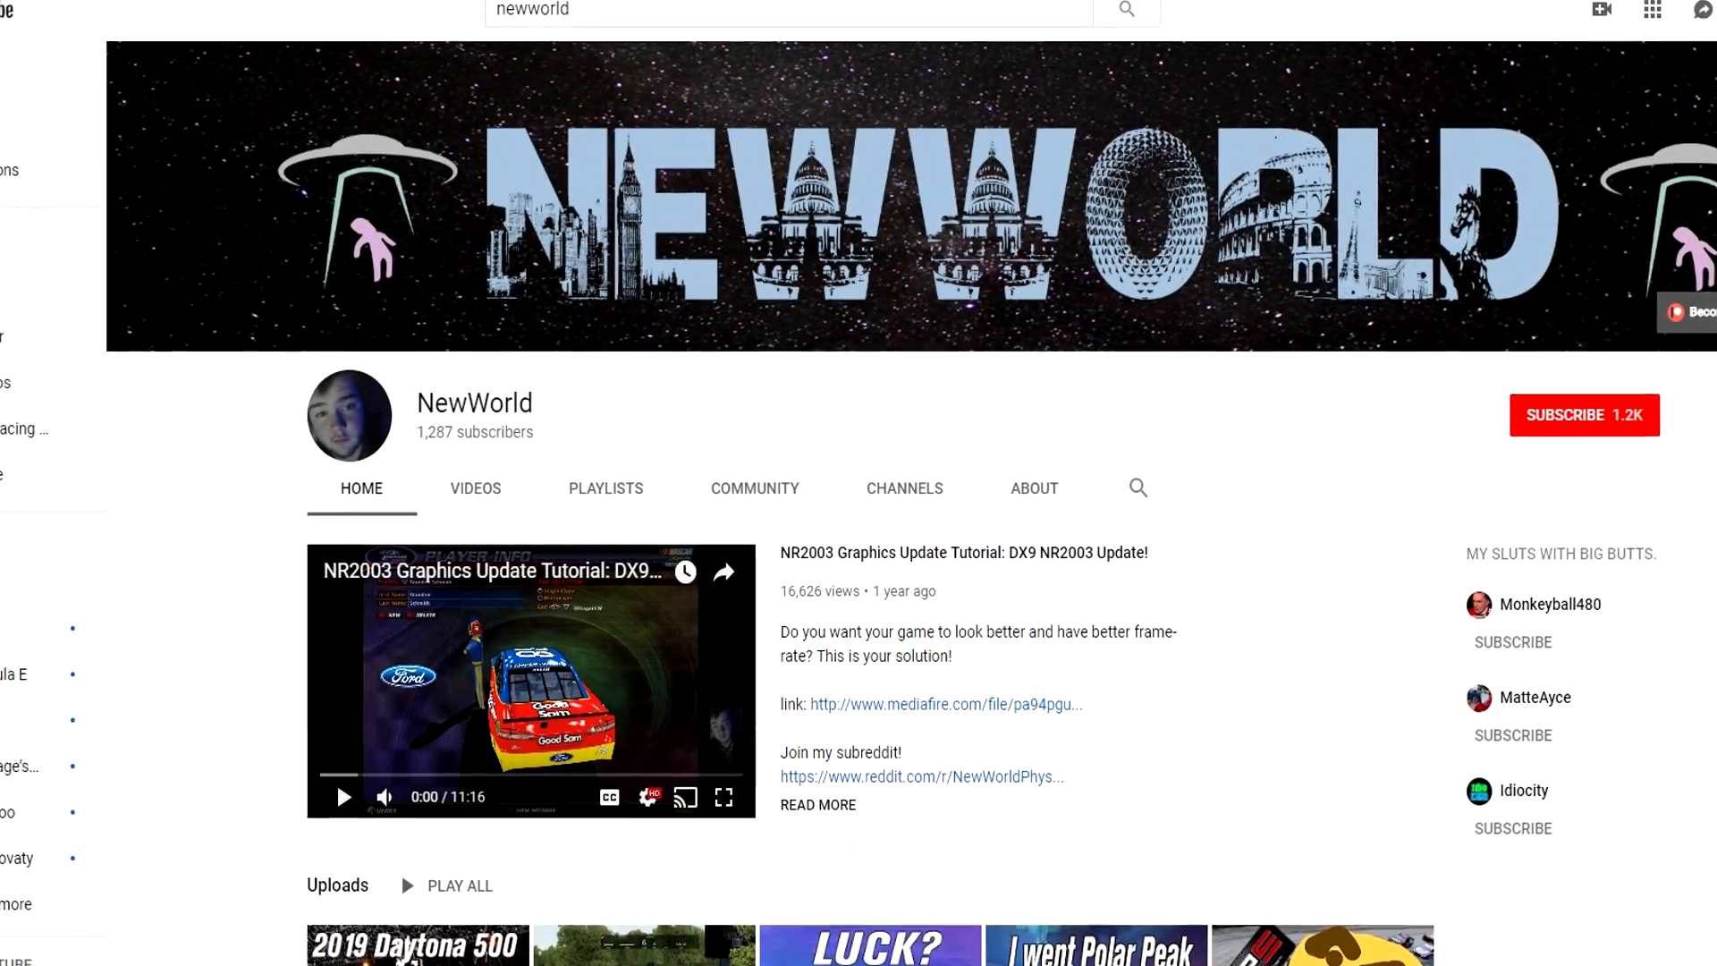
scroll("down", 3)
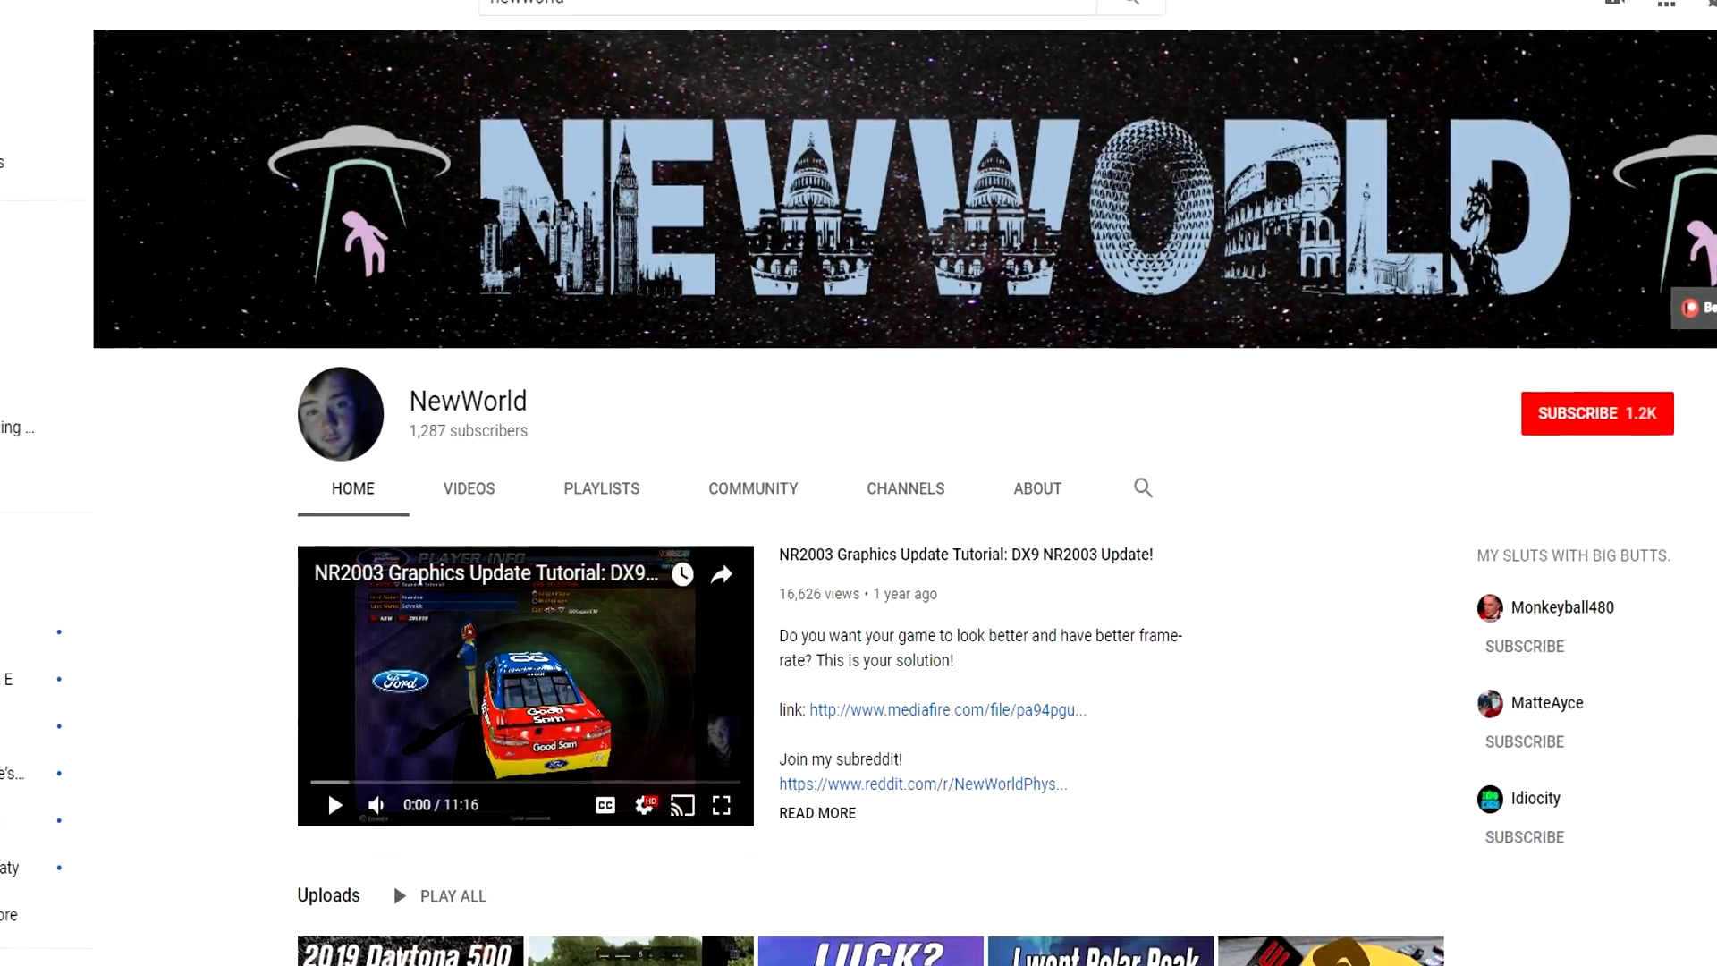
scroll("down", 3)
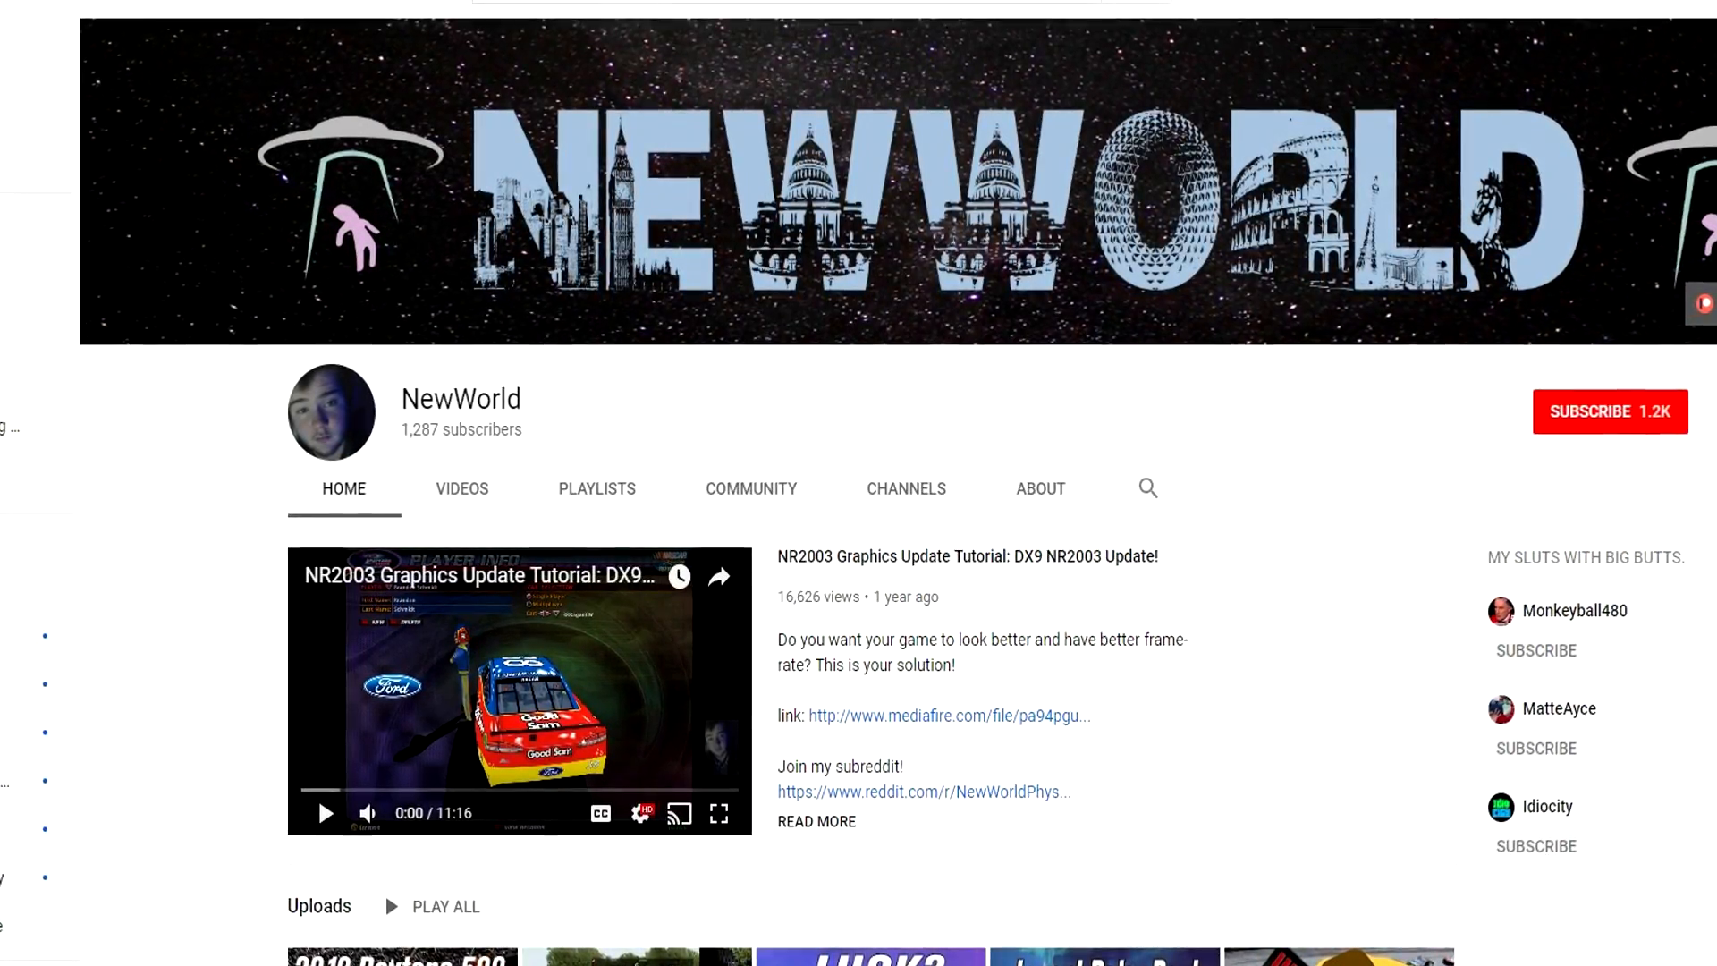
scroll("down", 3)
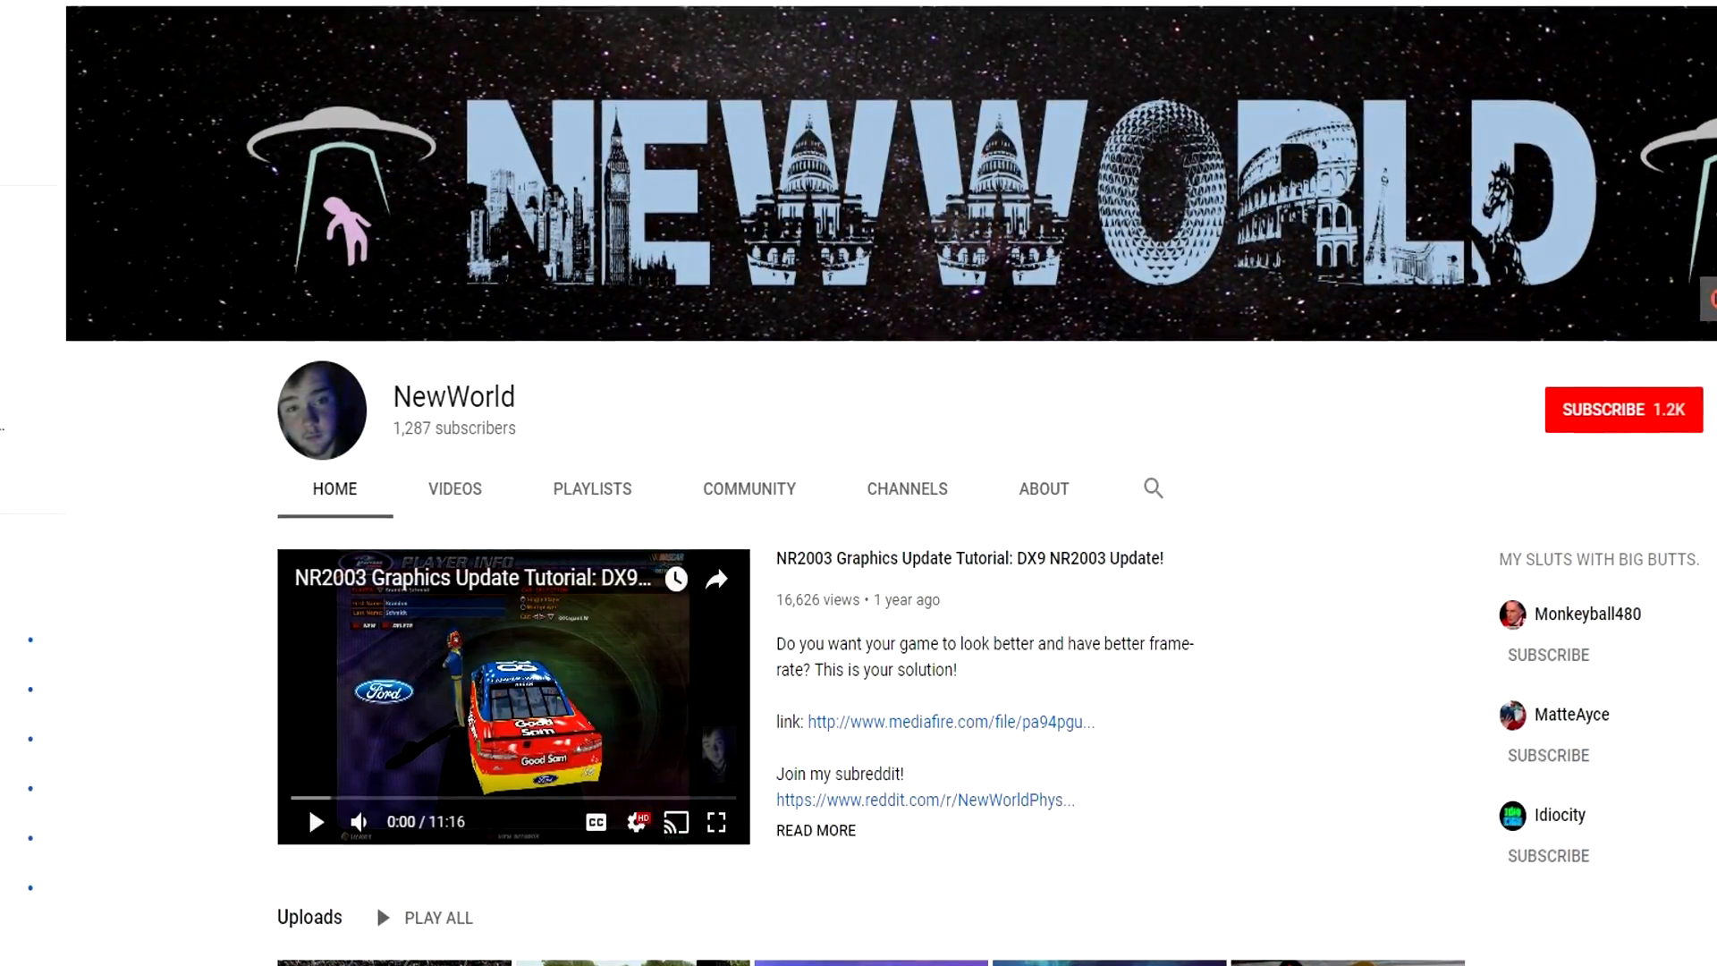
scroll("down", 3)
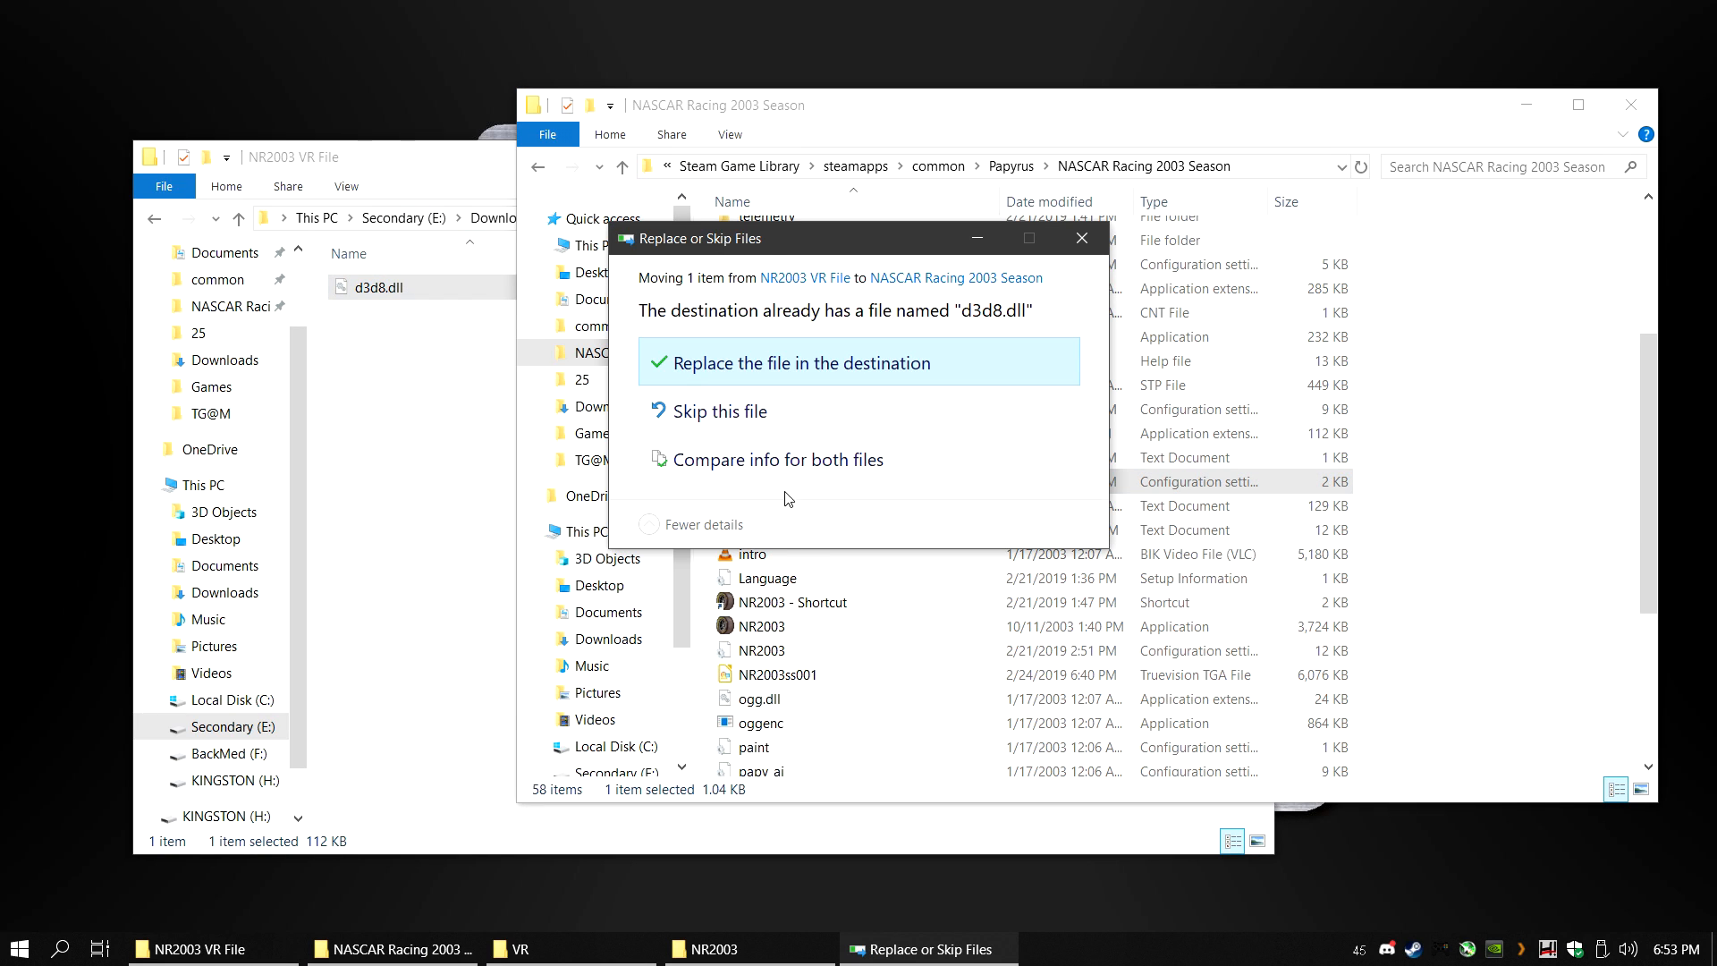
Overwrite the old d3d8.dll in the game folder, then dismiss the d3d9 file's context menu.
left_click(801, 362)
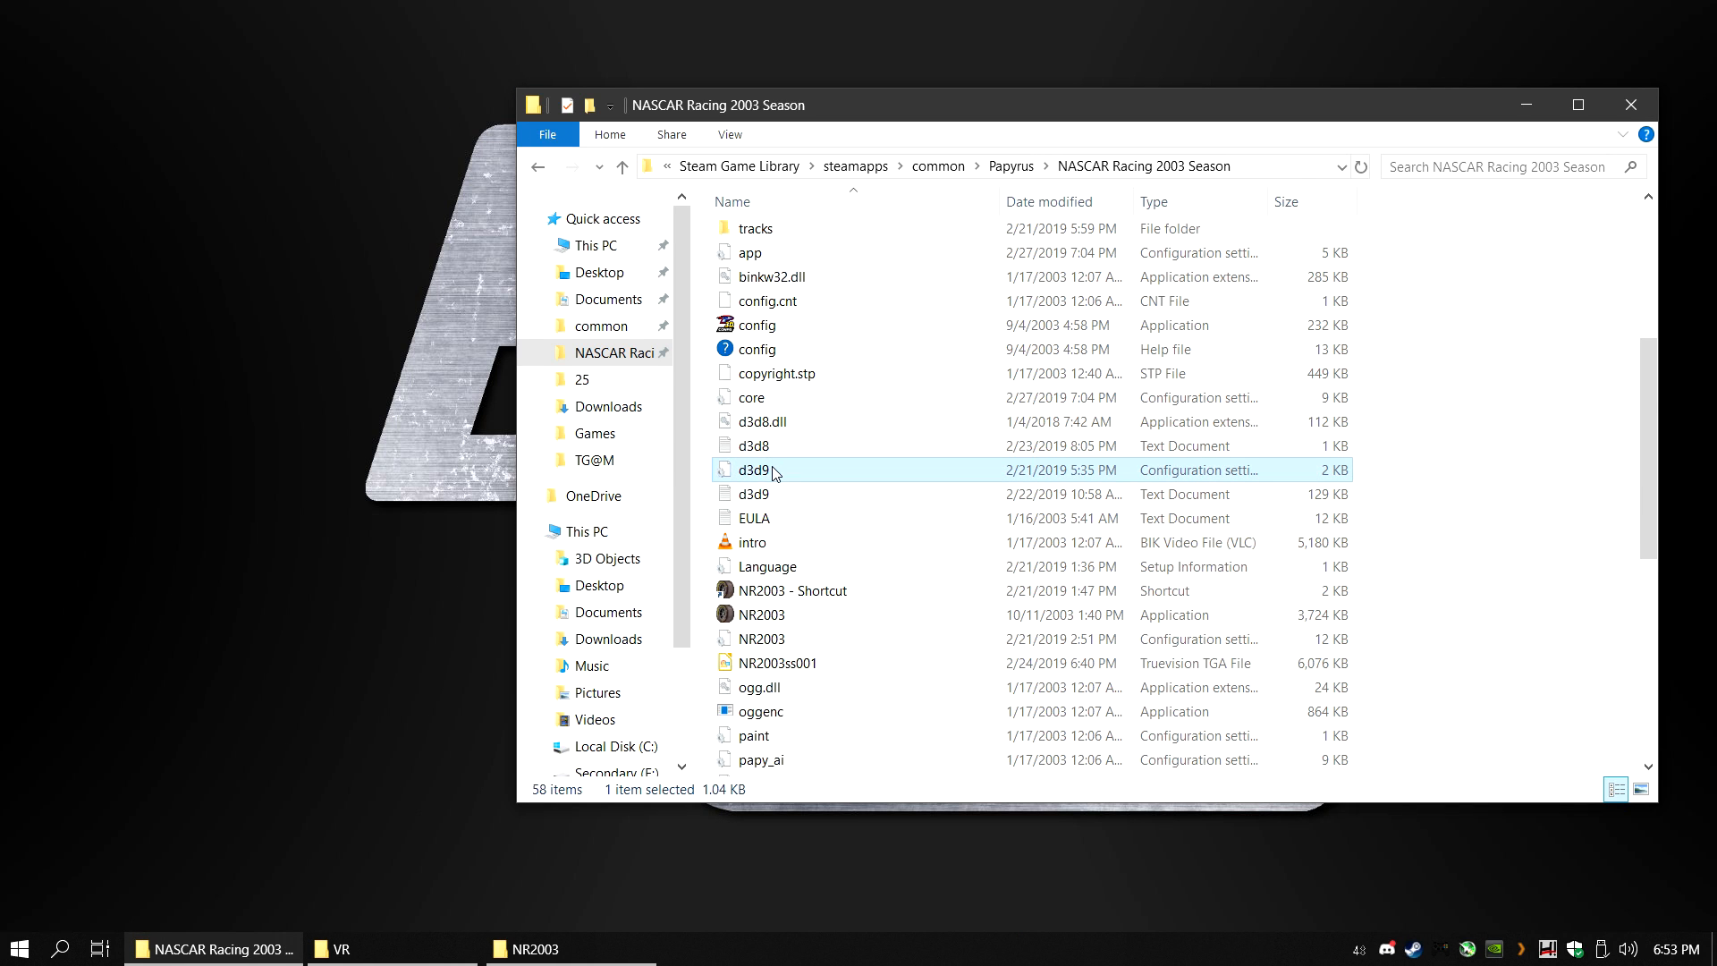
right_click(774, 472)
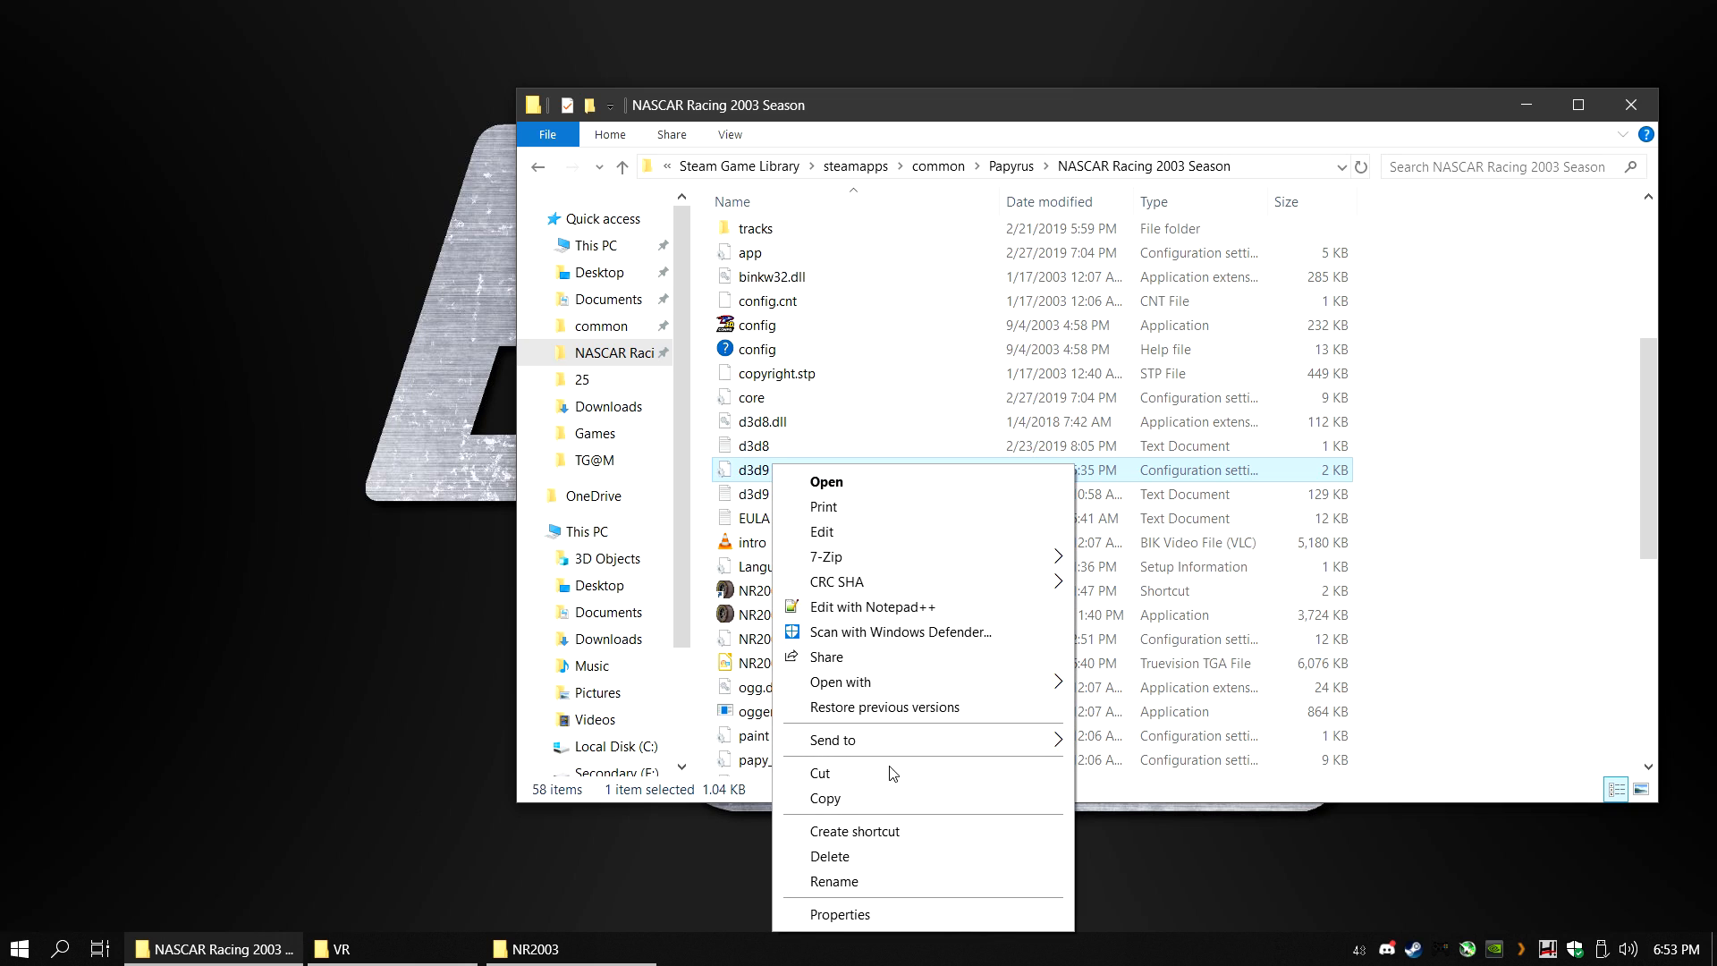
left_click(830, 857)
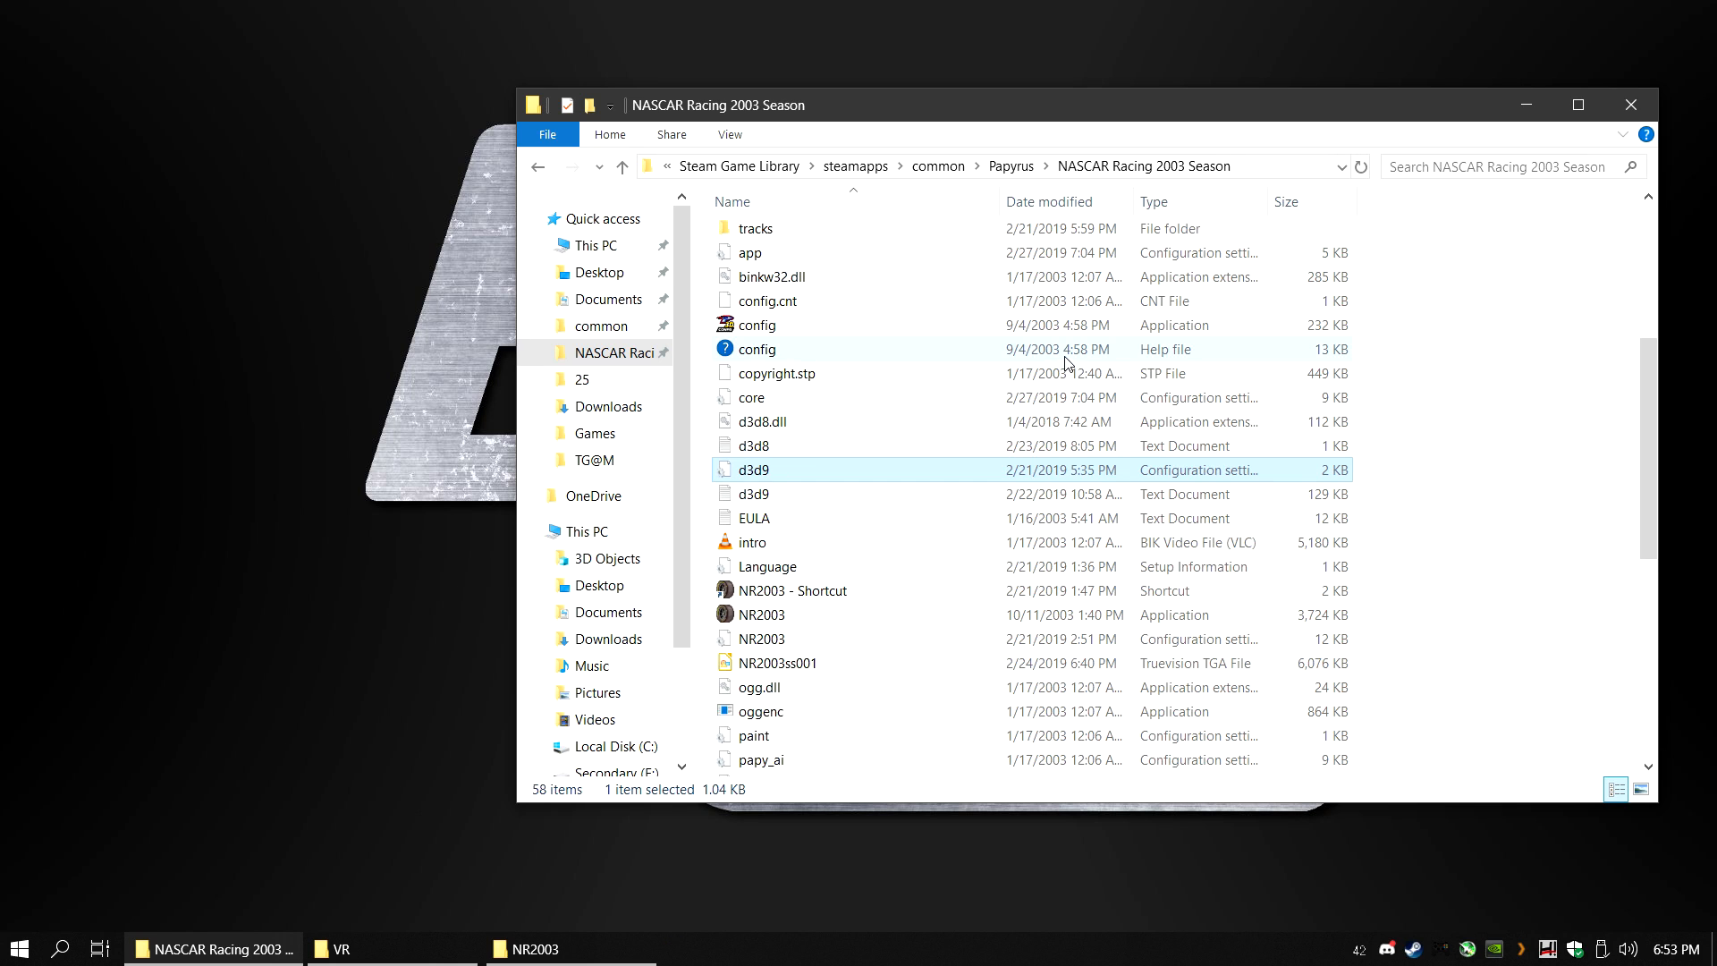
Launch vorpX config, search cloud profiles for 'nascar', and select NASCAR Racing 2003 In Car.
left_click(391, 948)
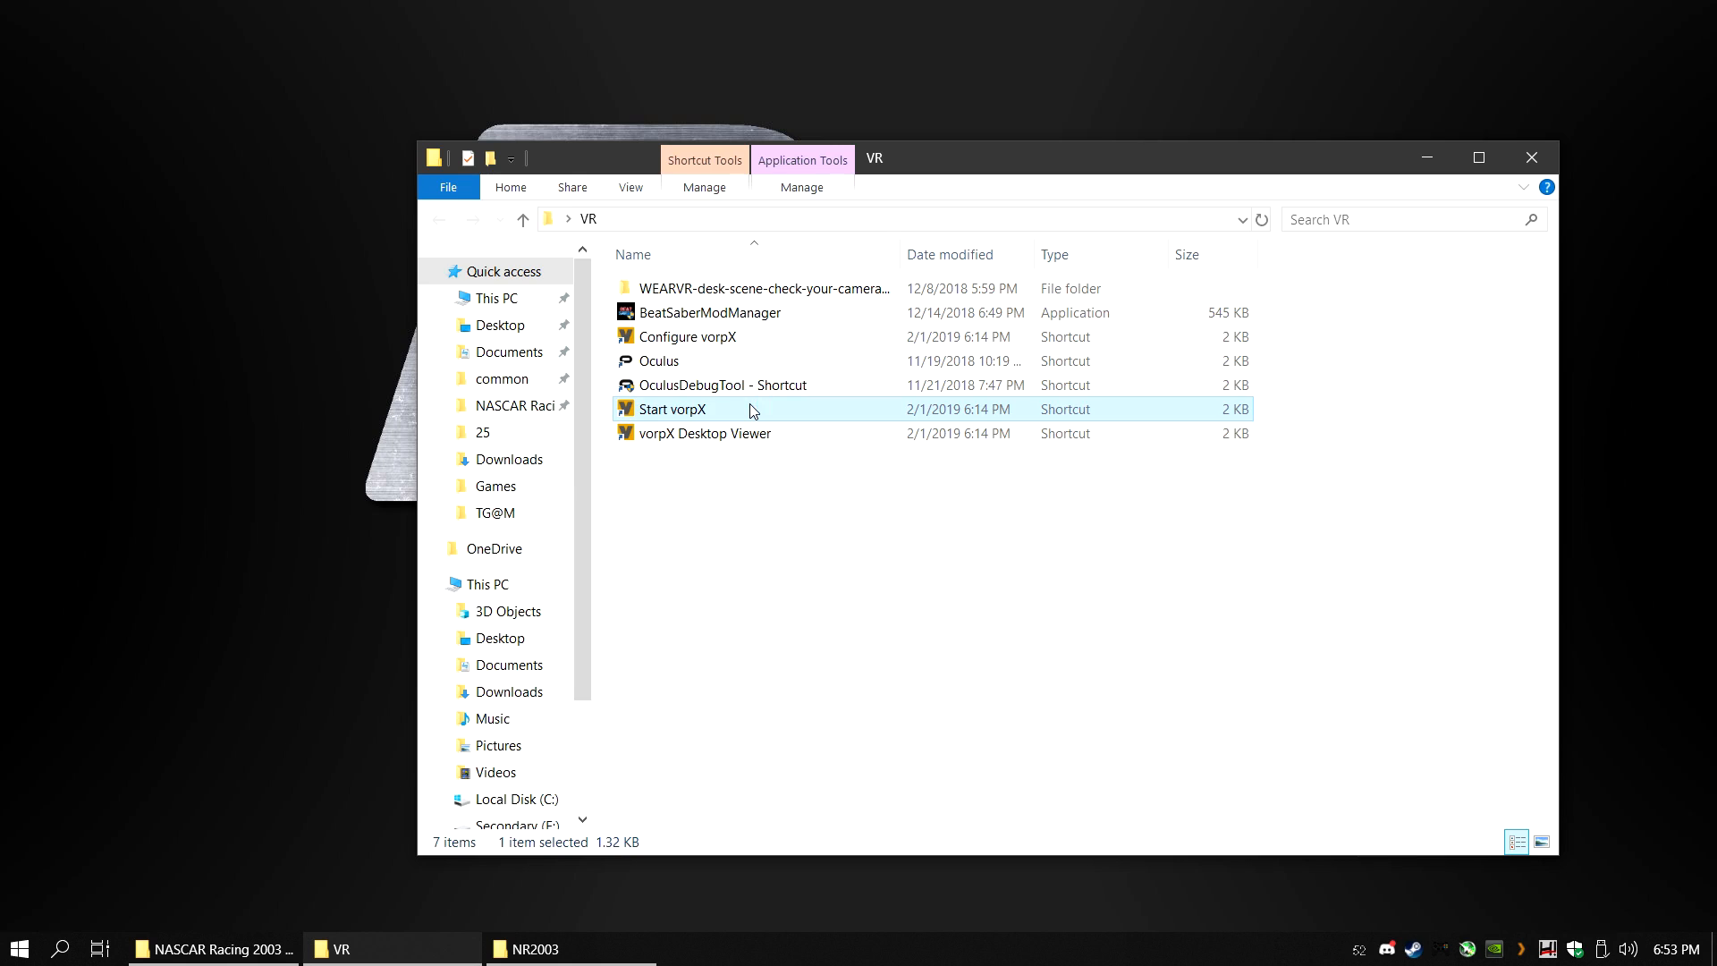
right_click(1363, 948)
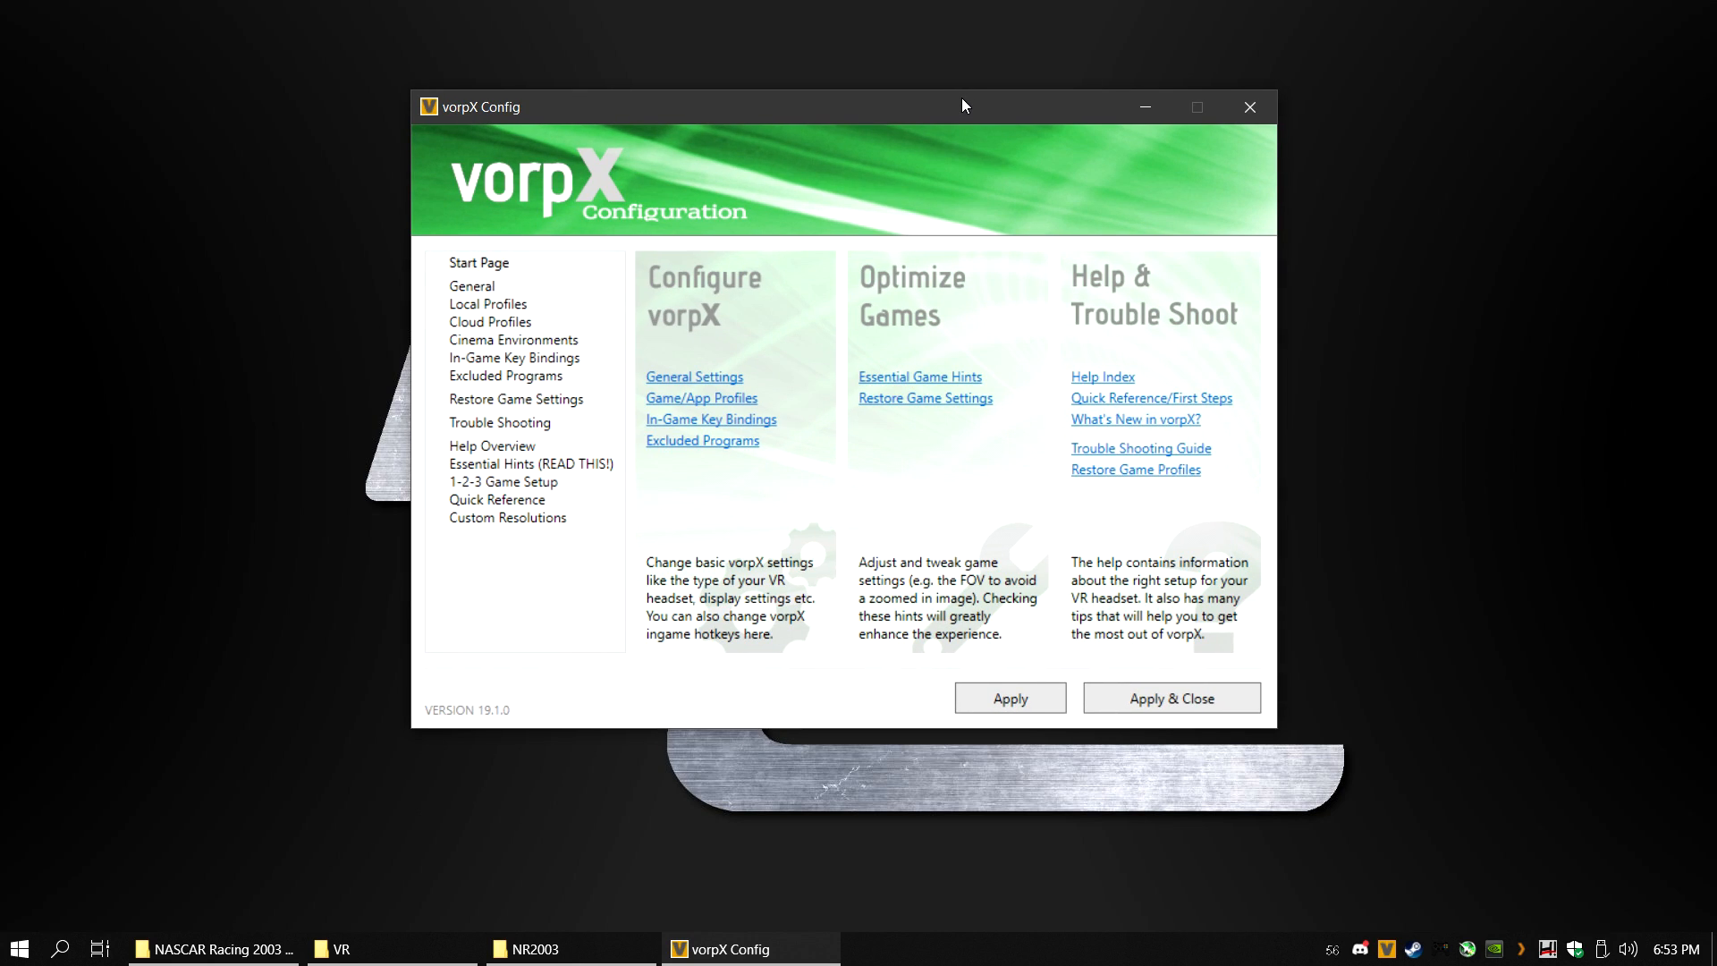
left_click(489, 321)
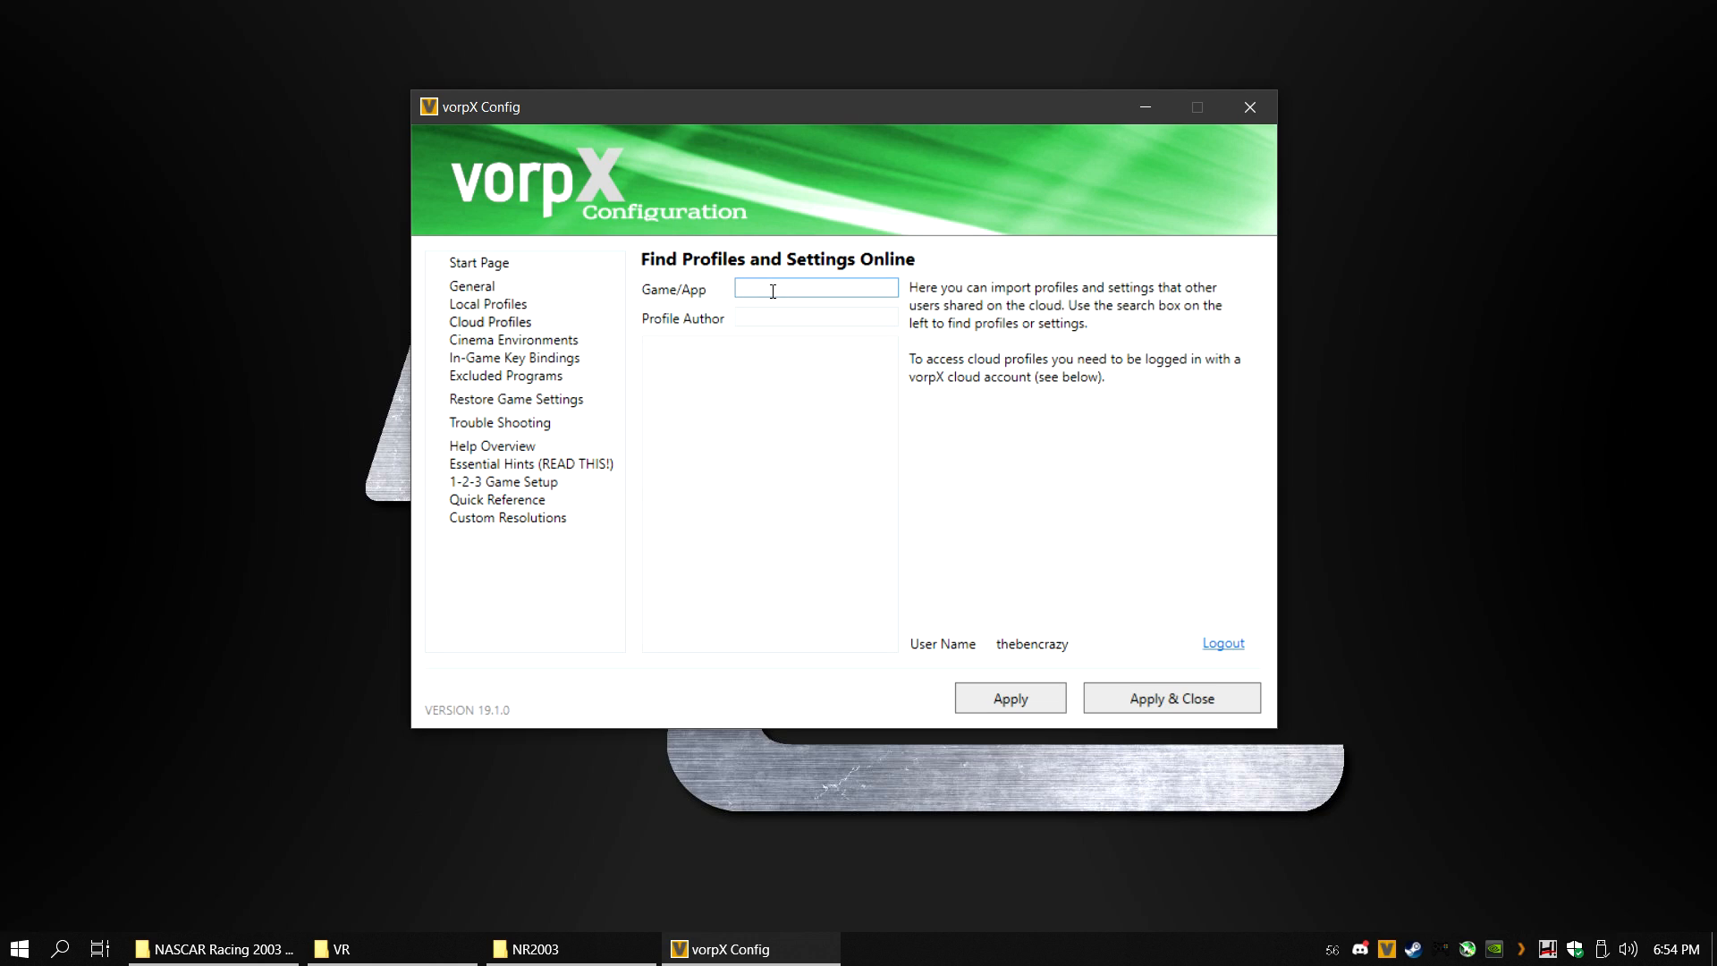
type("nascar")
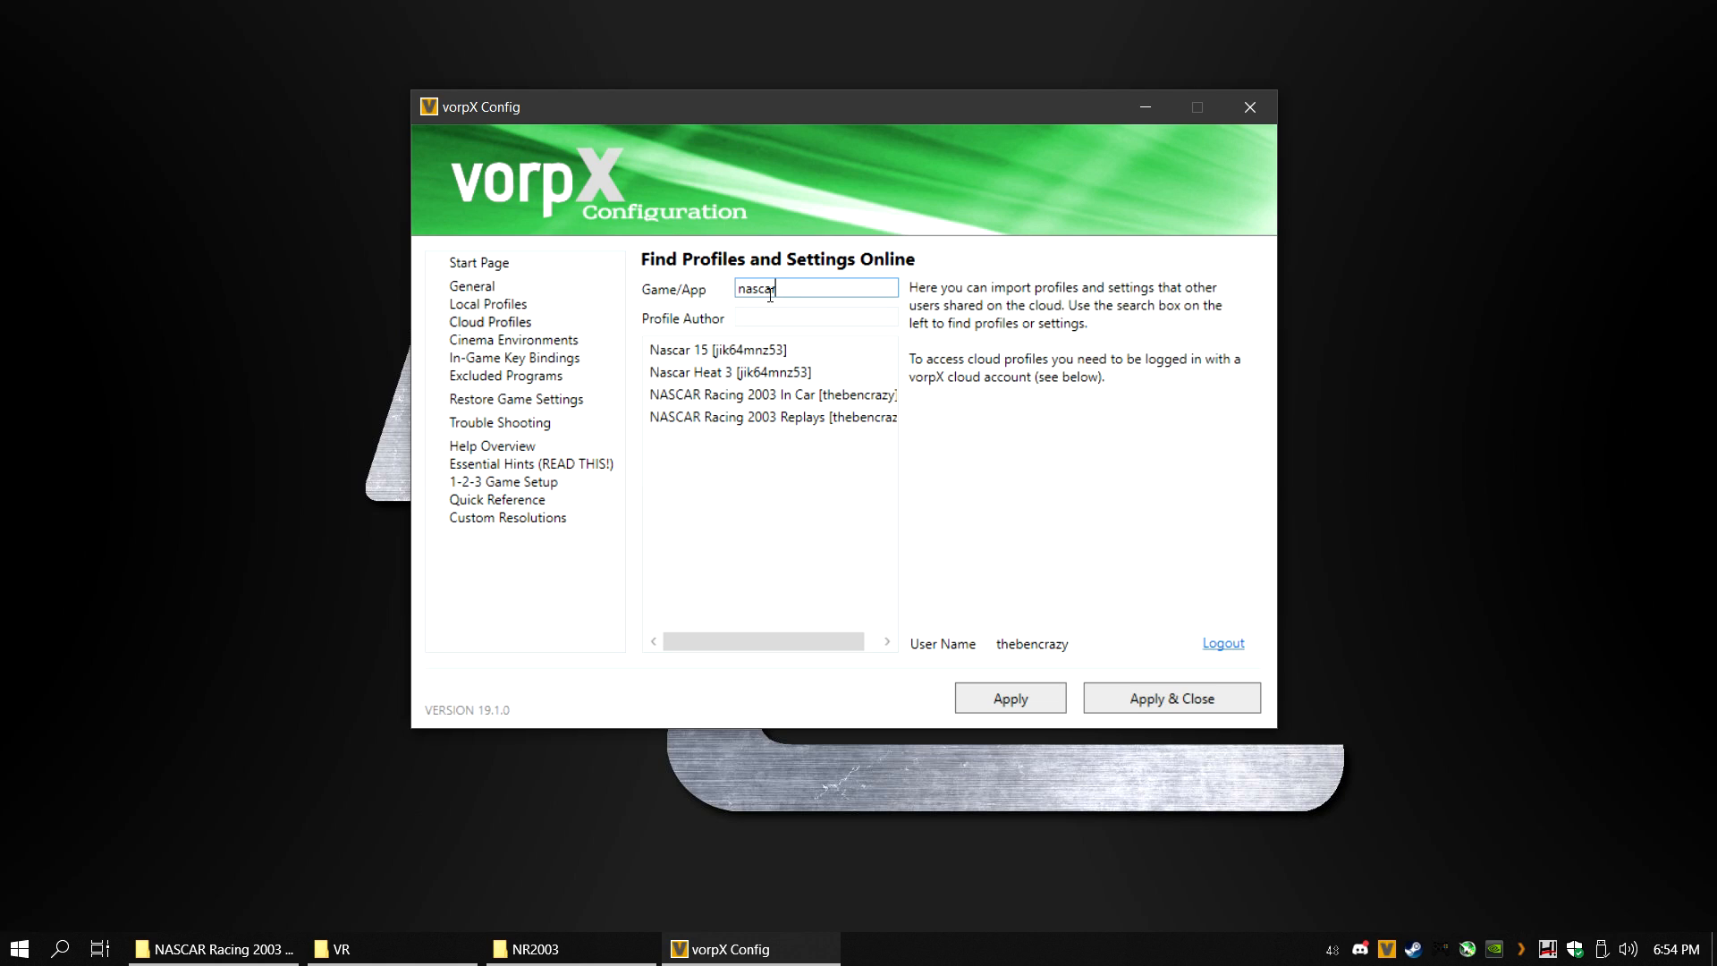
left_click(771, 395)
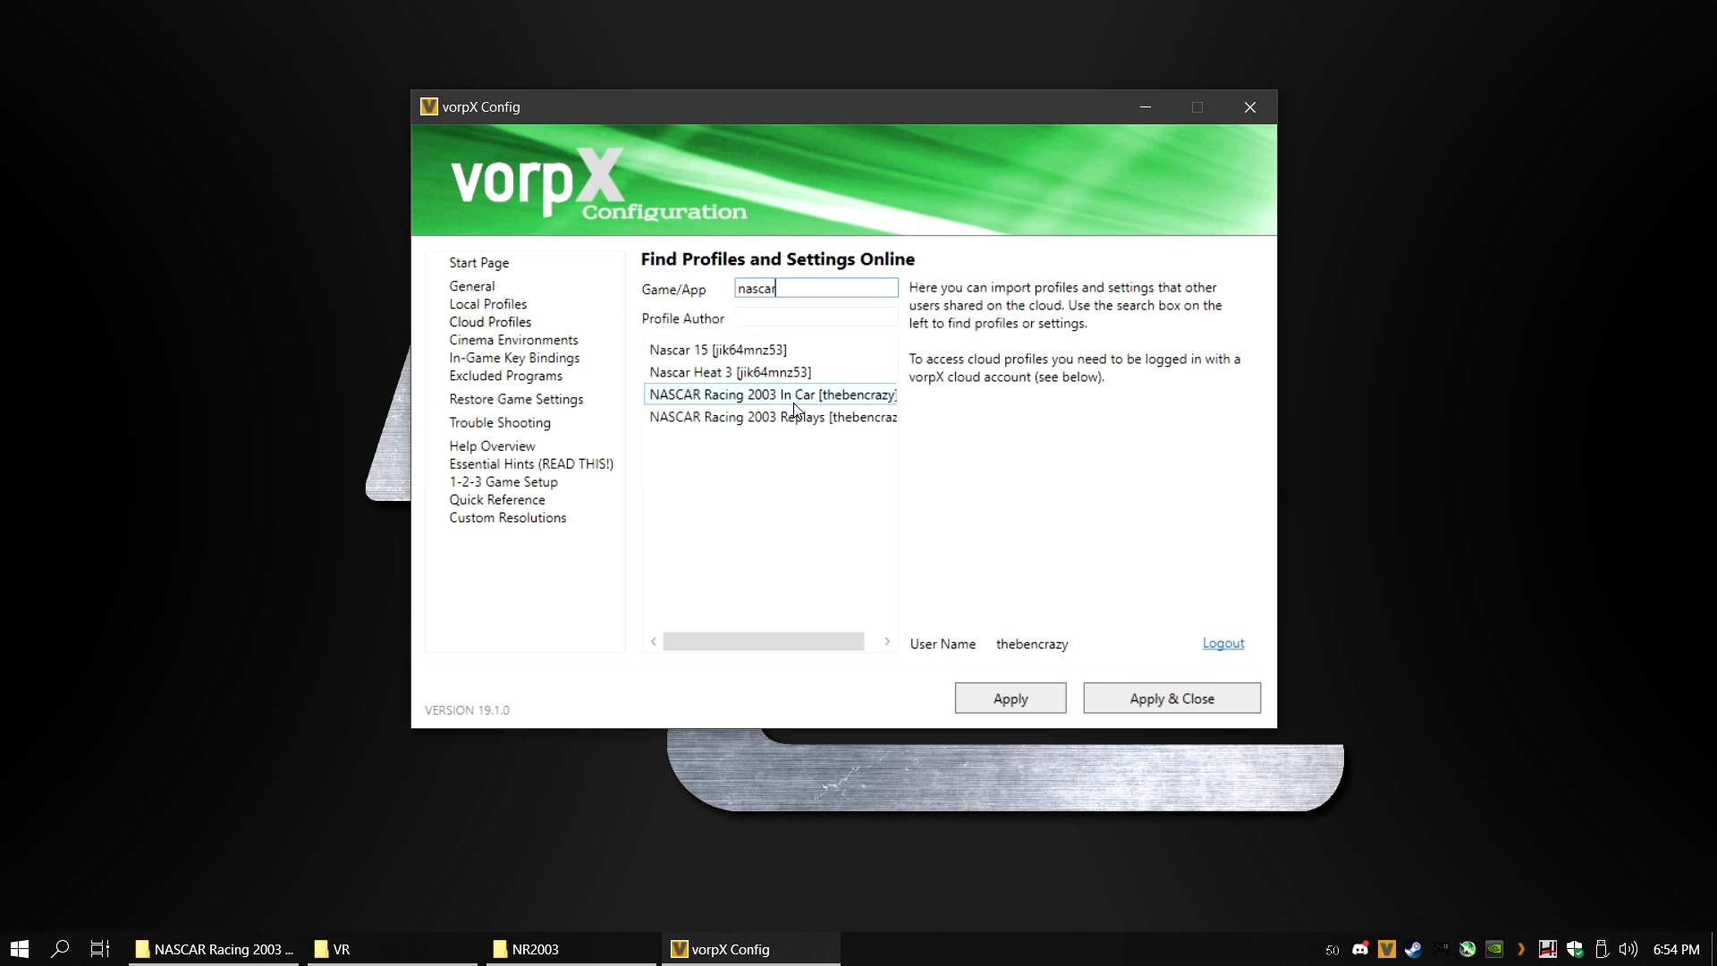
left_click(773, 395)
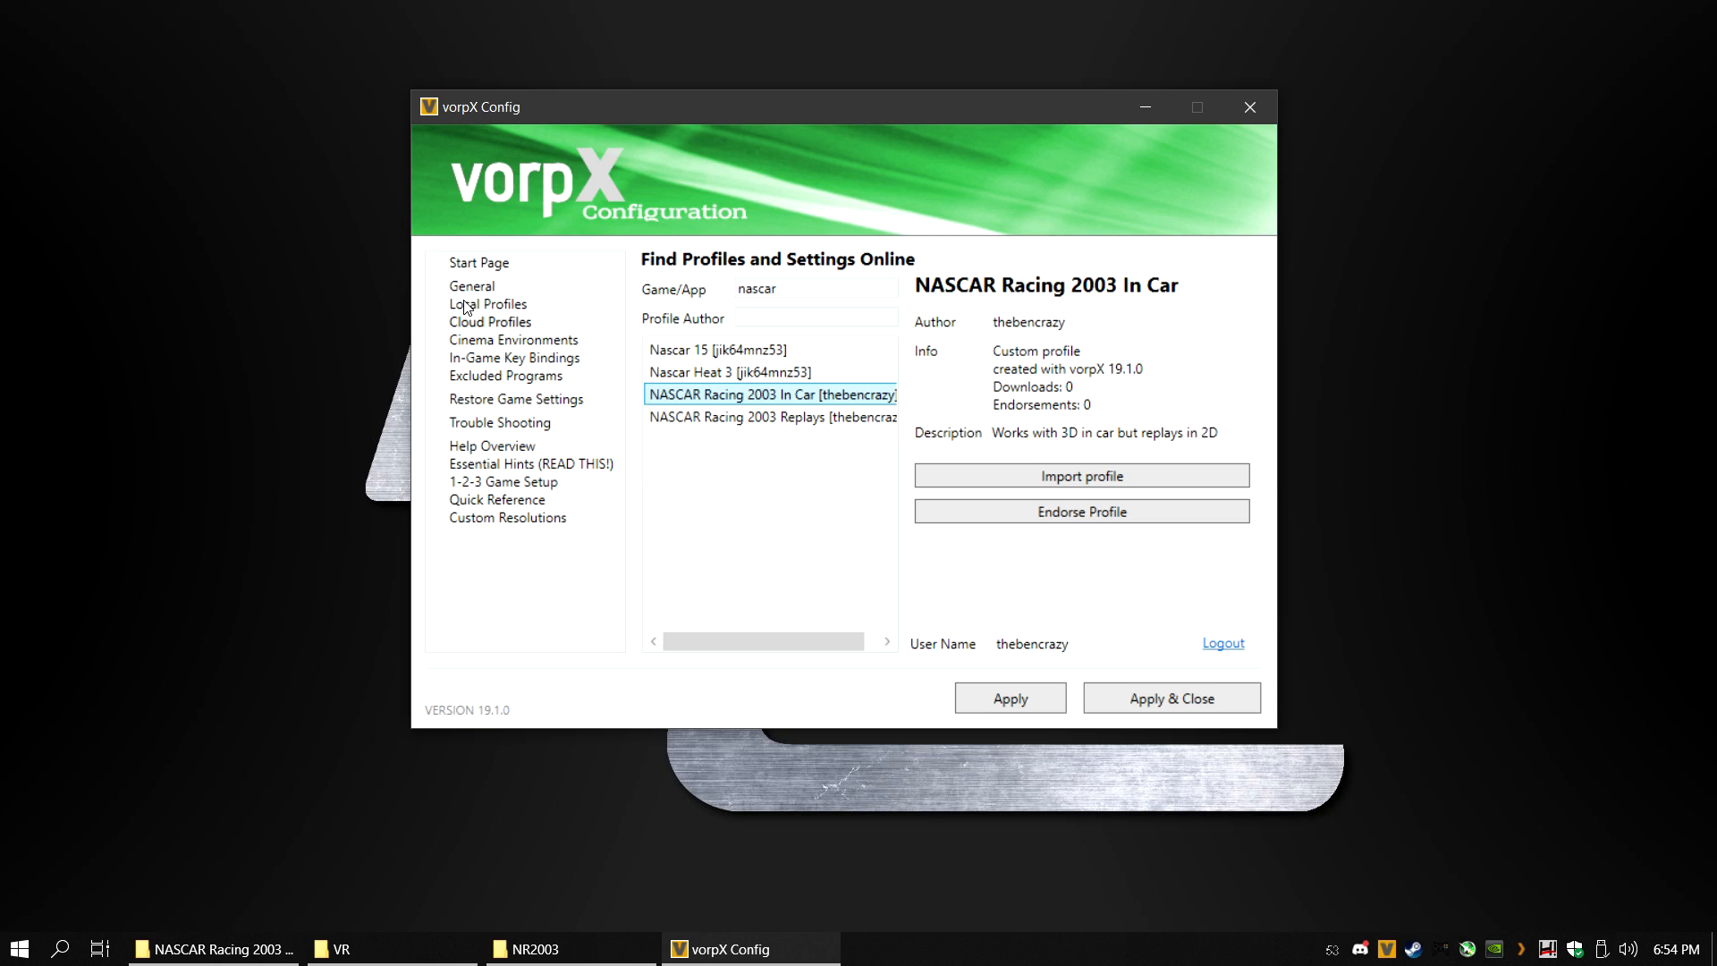
In Local Profiles, view the Replays profile, reselect In Car, and Apply & Close.
left_click(487, 303)
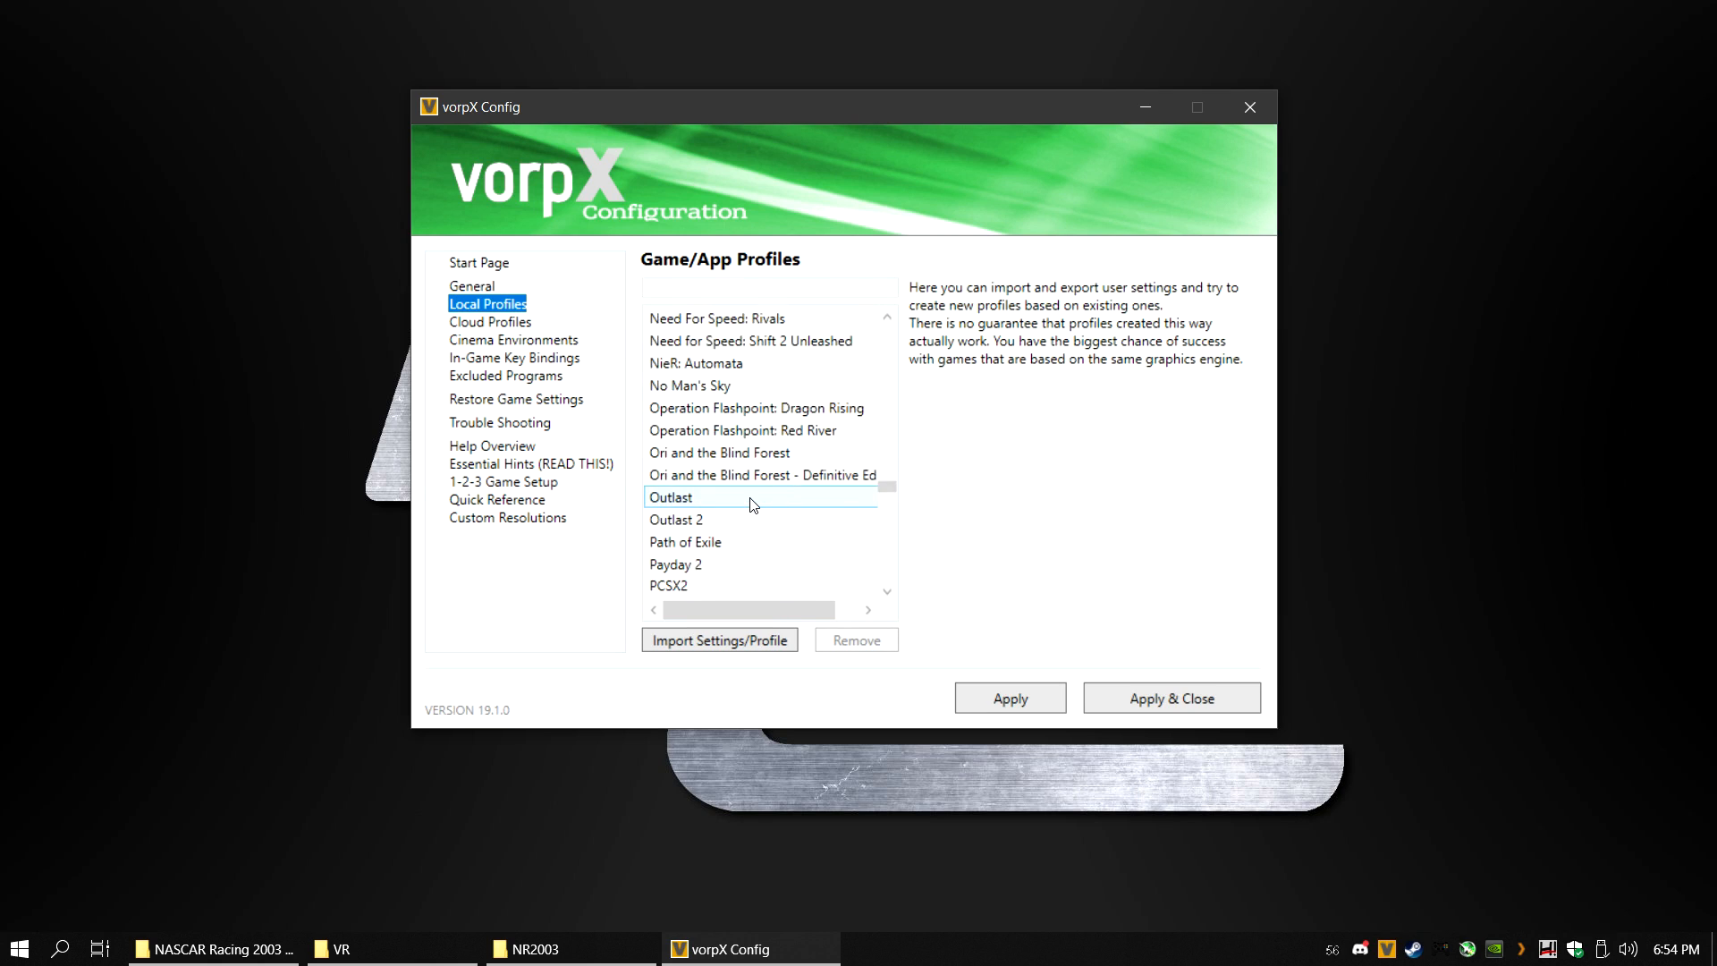
left_click(734, 518)
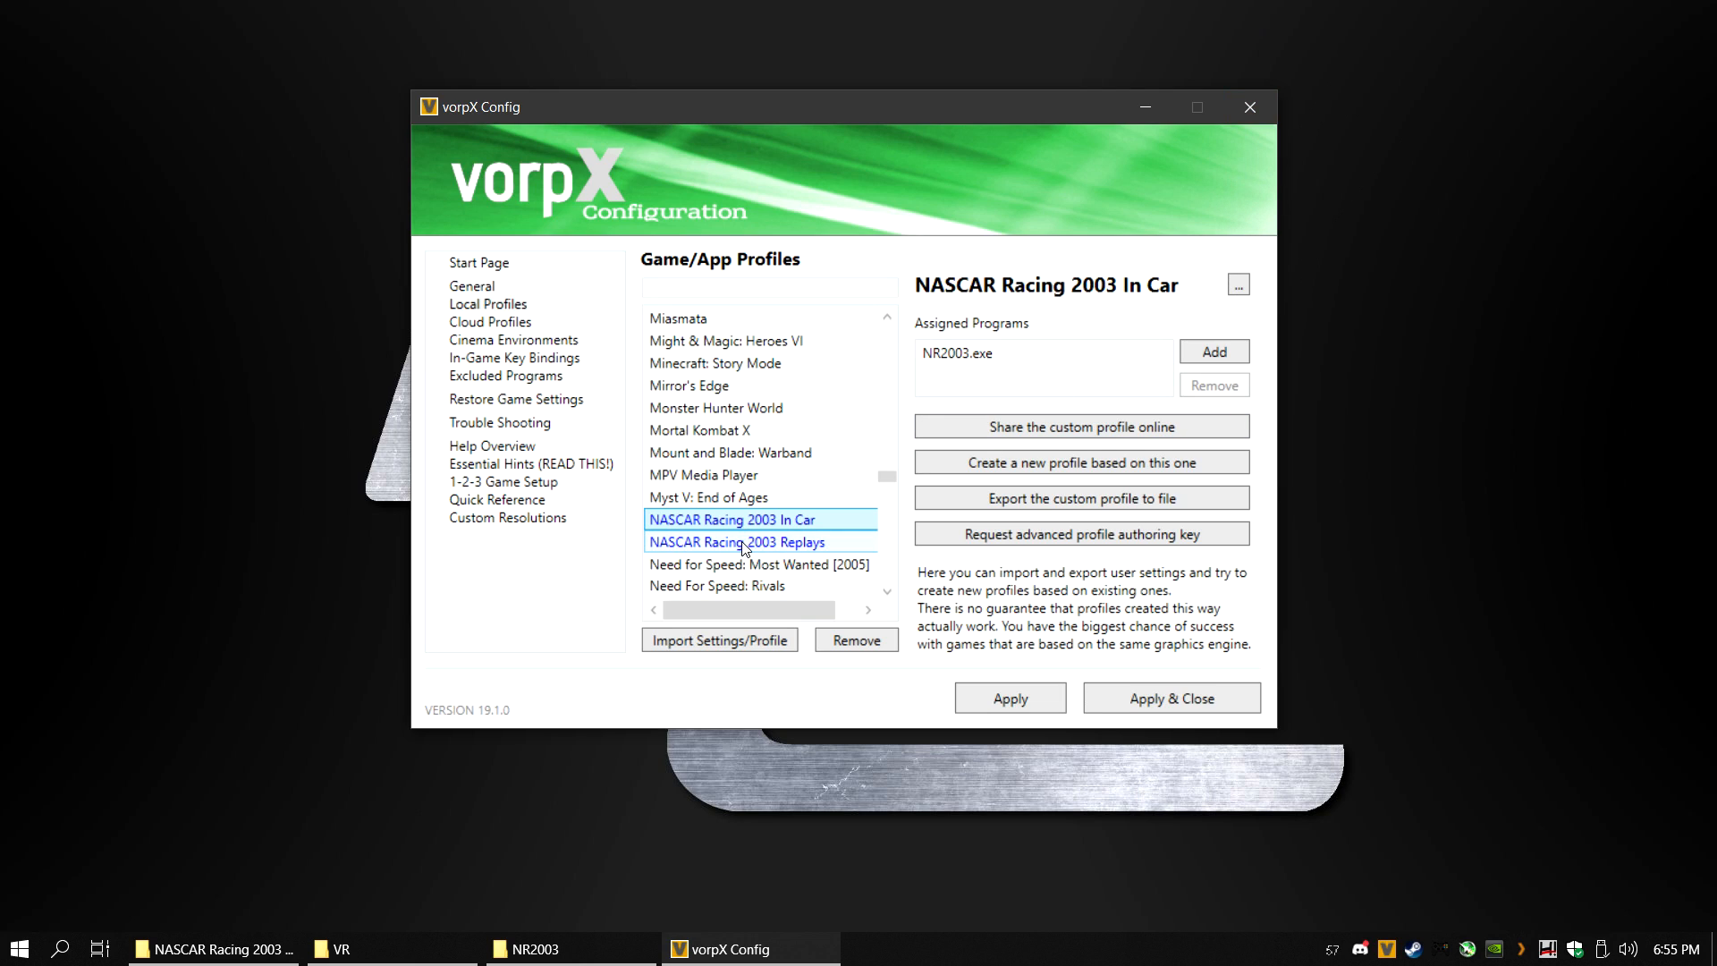
left_click(737, 541)
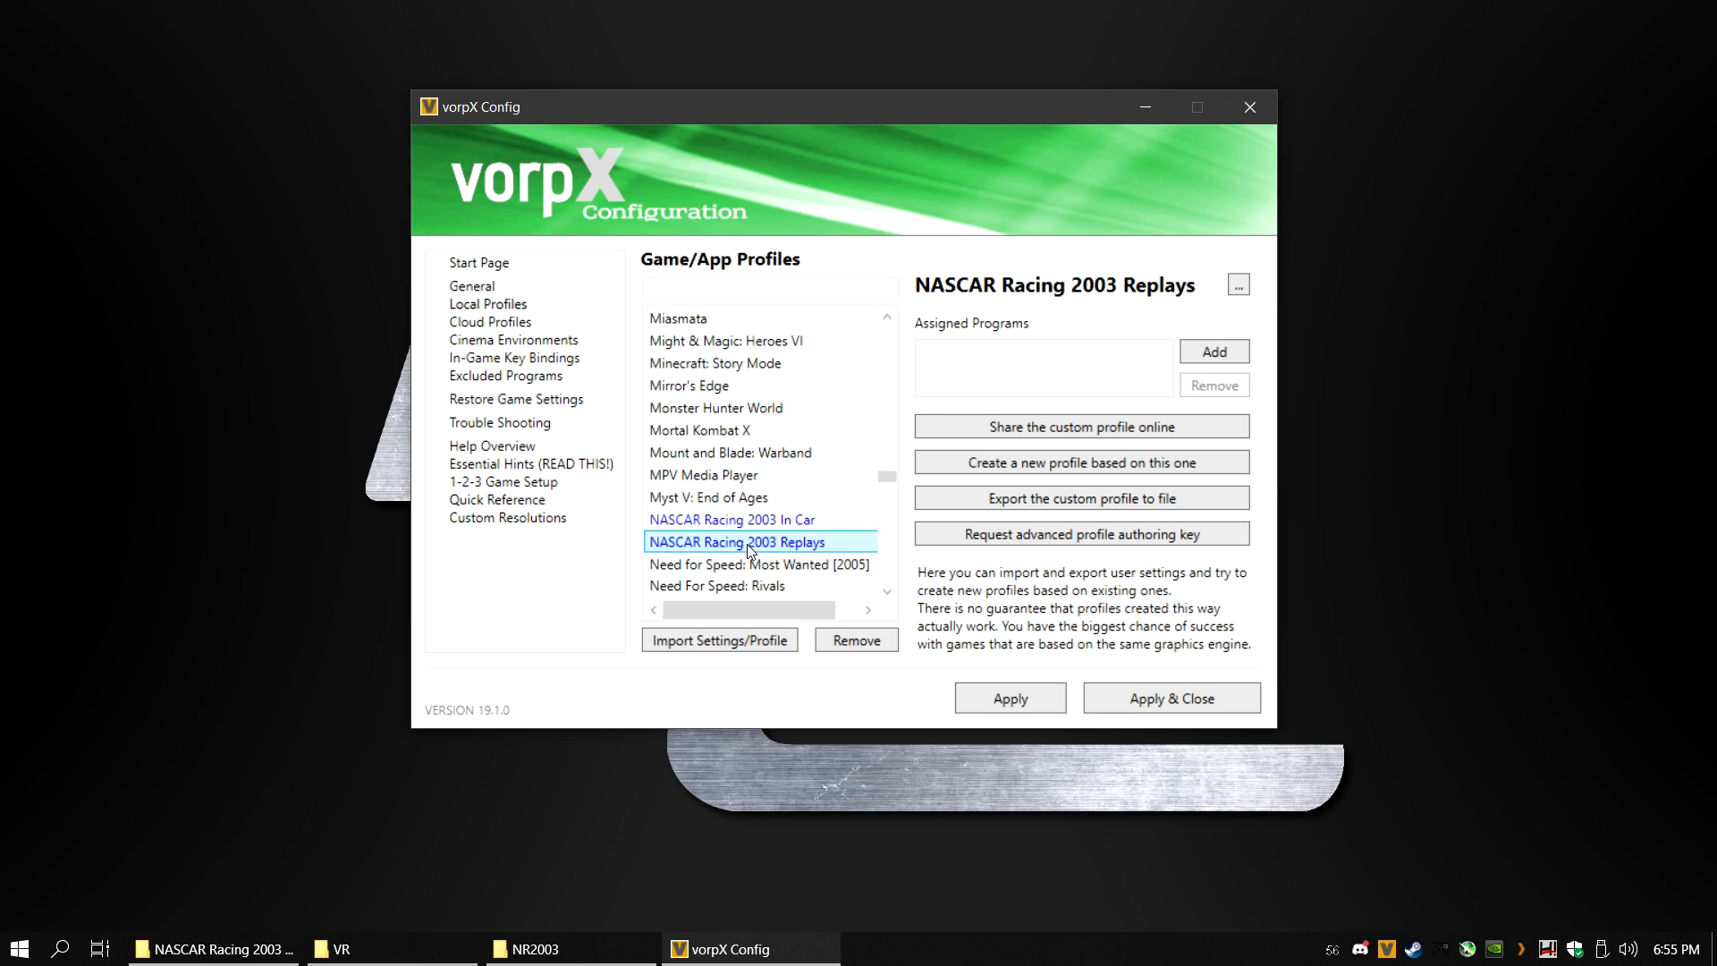
left_click(731, 519)
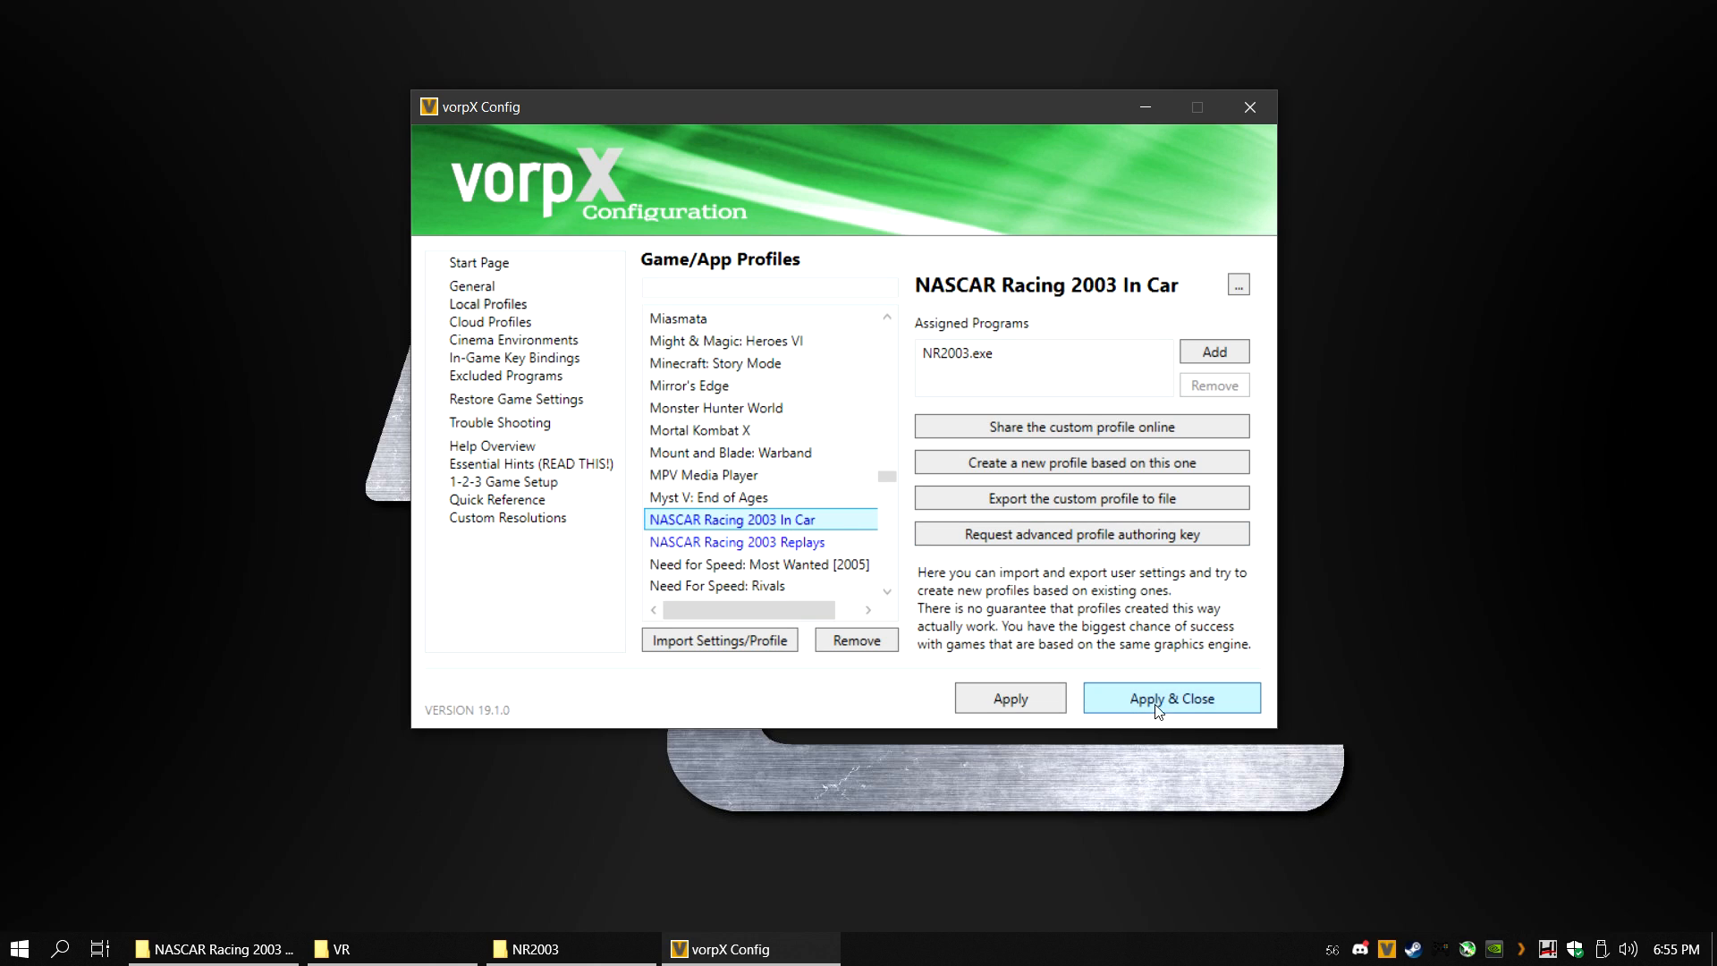
left_click(1171, 698)
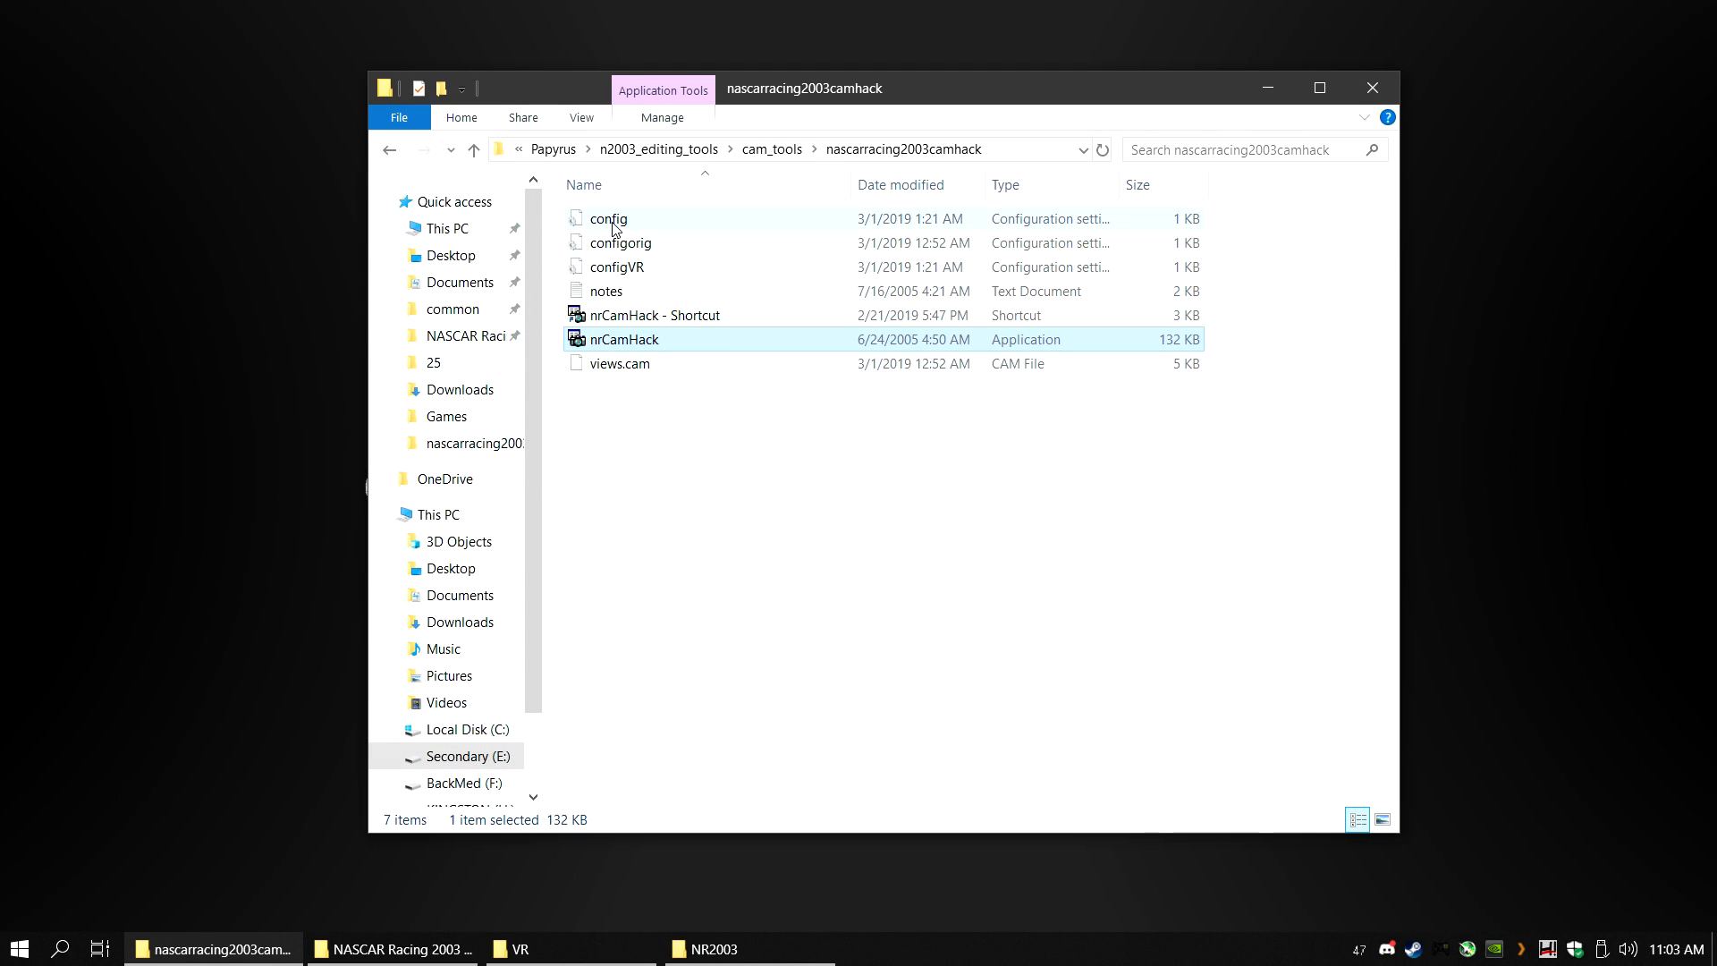
Open the camhack config in Notepad, select FOVY 1.408451, and close Notepad.
double_click(609, 218)
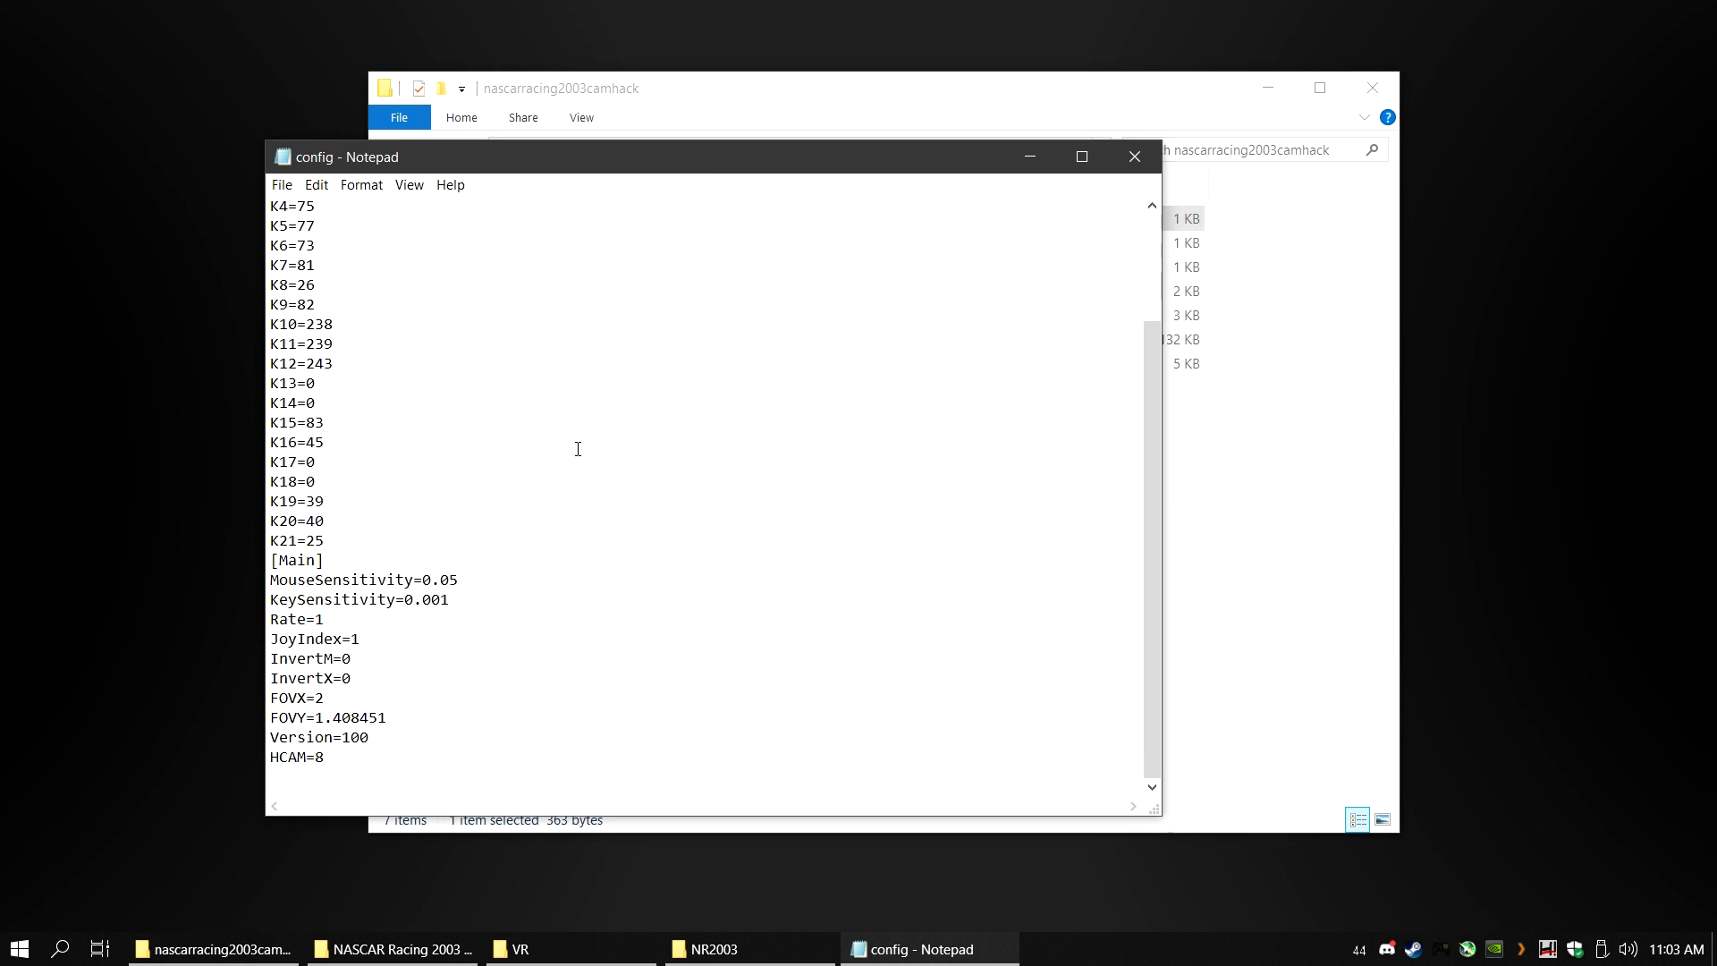
double_click(329, 717)
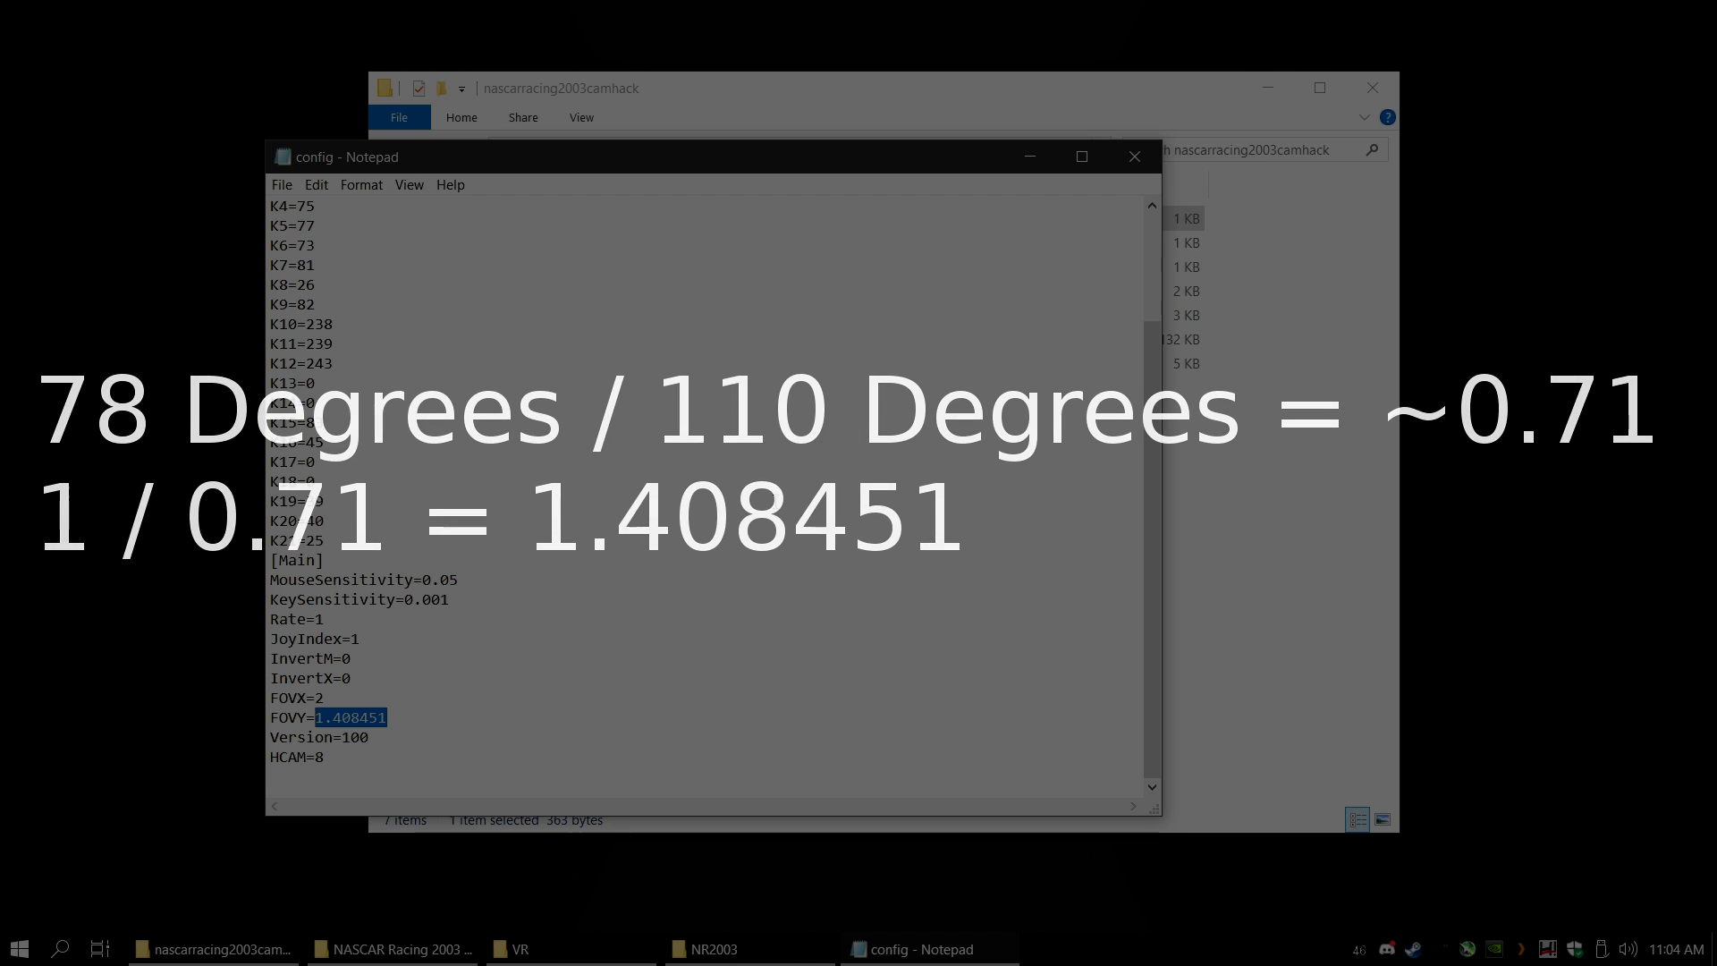
left_click(282, 184)
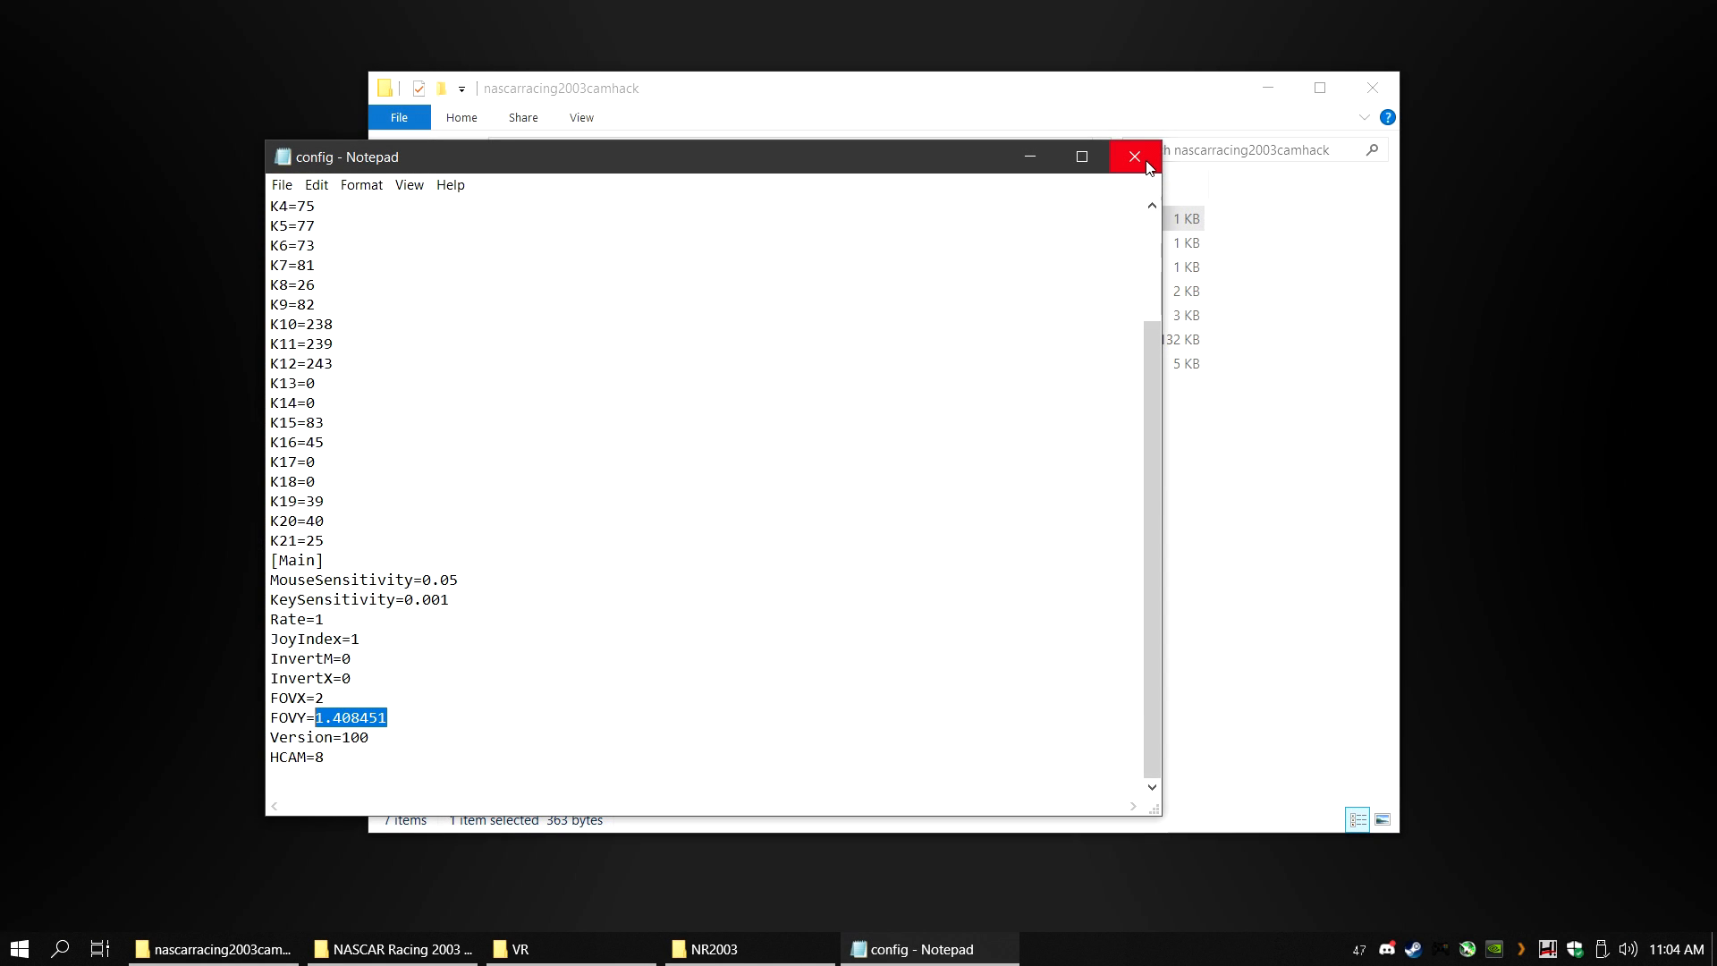
left_click(1135, 156)
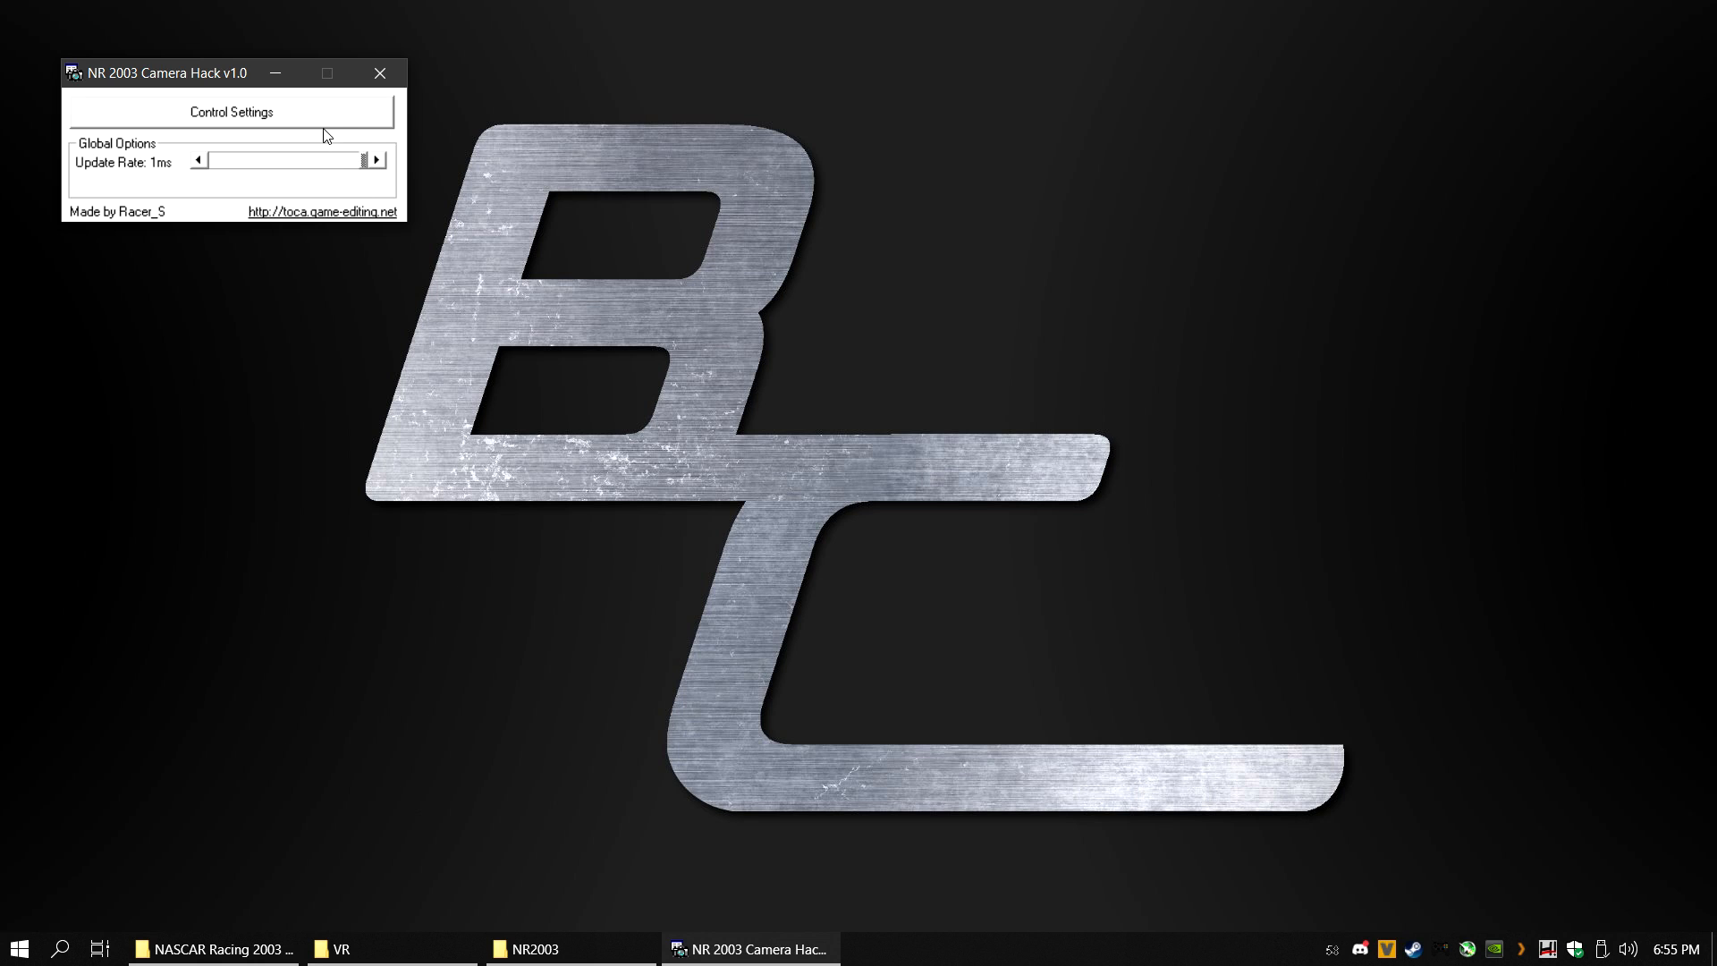
Open Control Settings and save them with sensitivity 0.05 and camera speed 0.001.
left_click(230, 110)
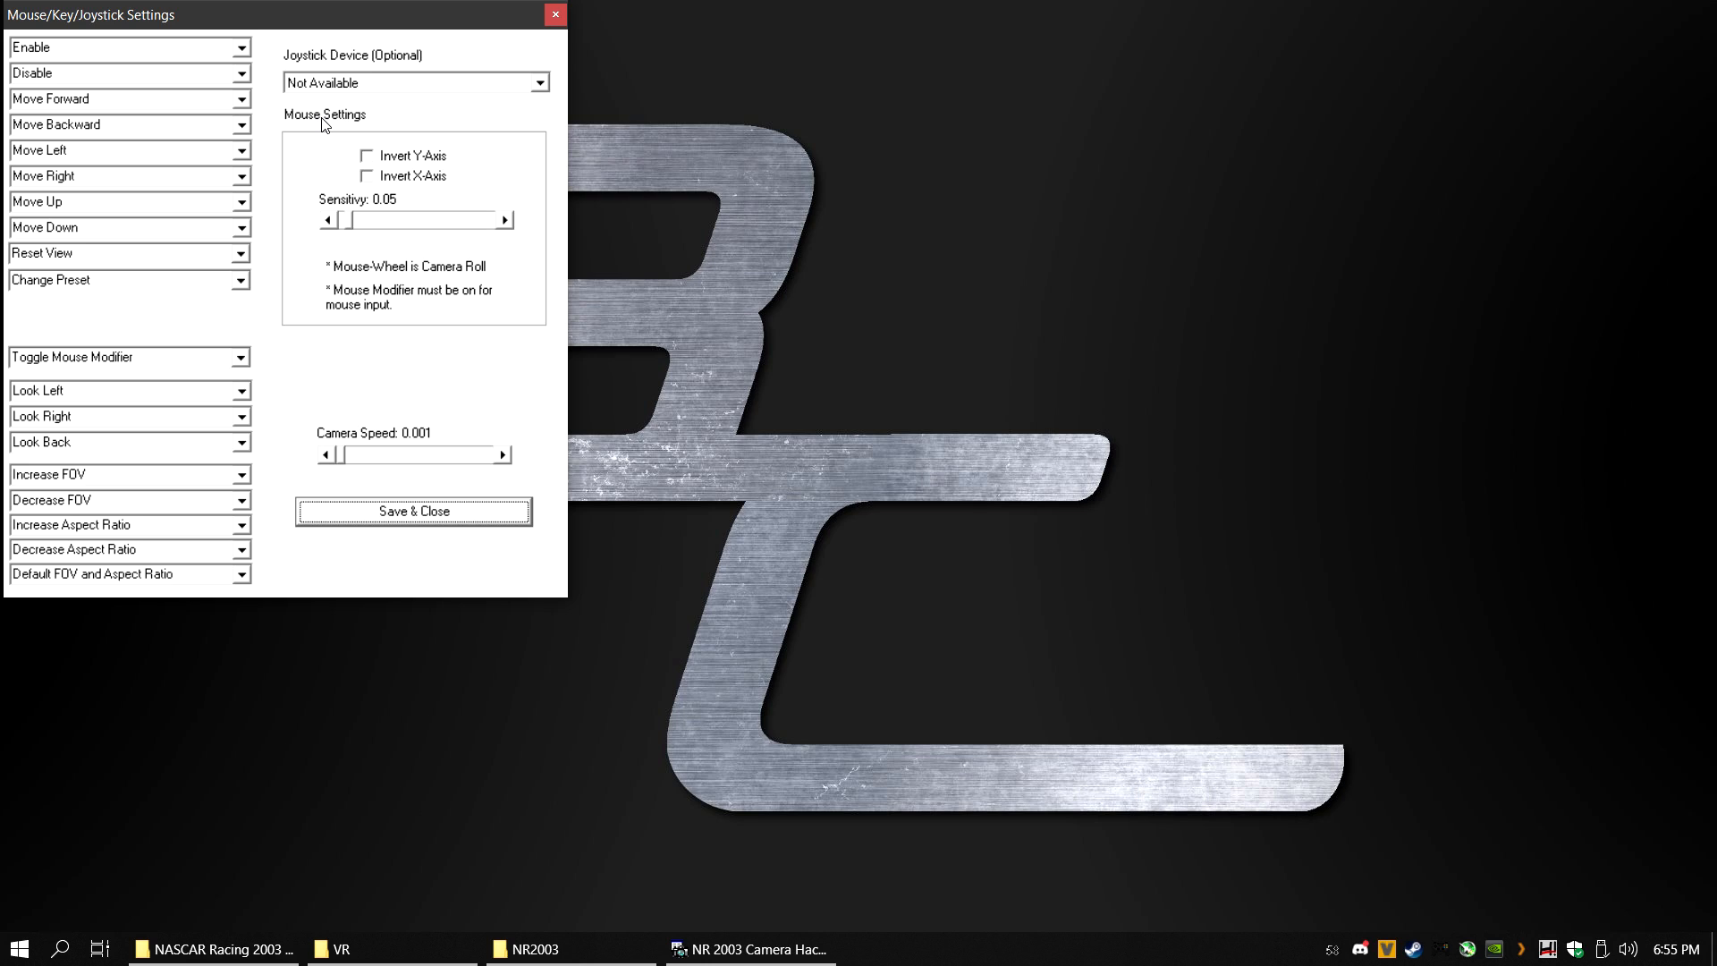
mouse_move(328, 173)
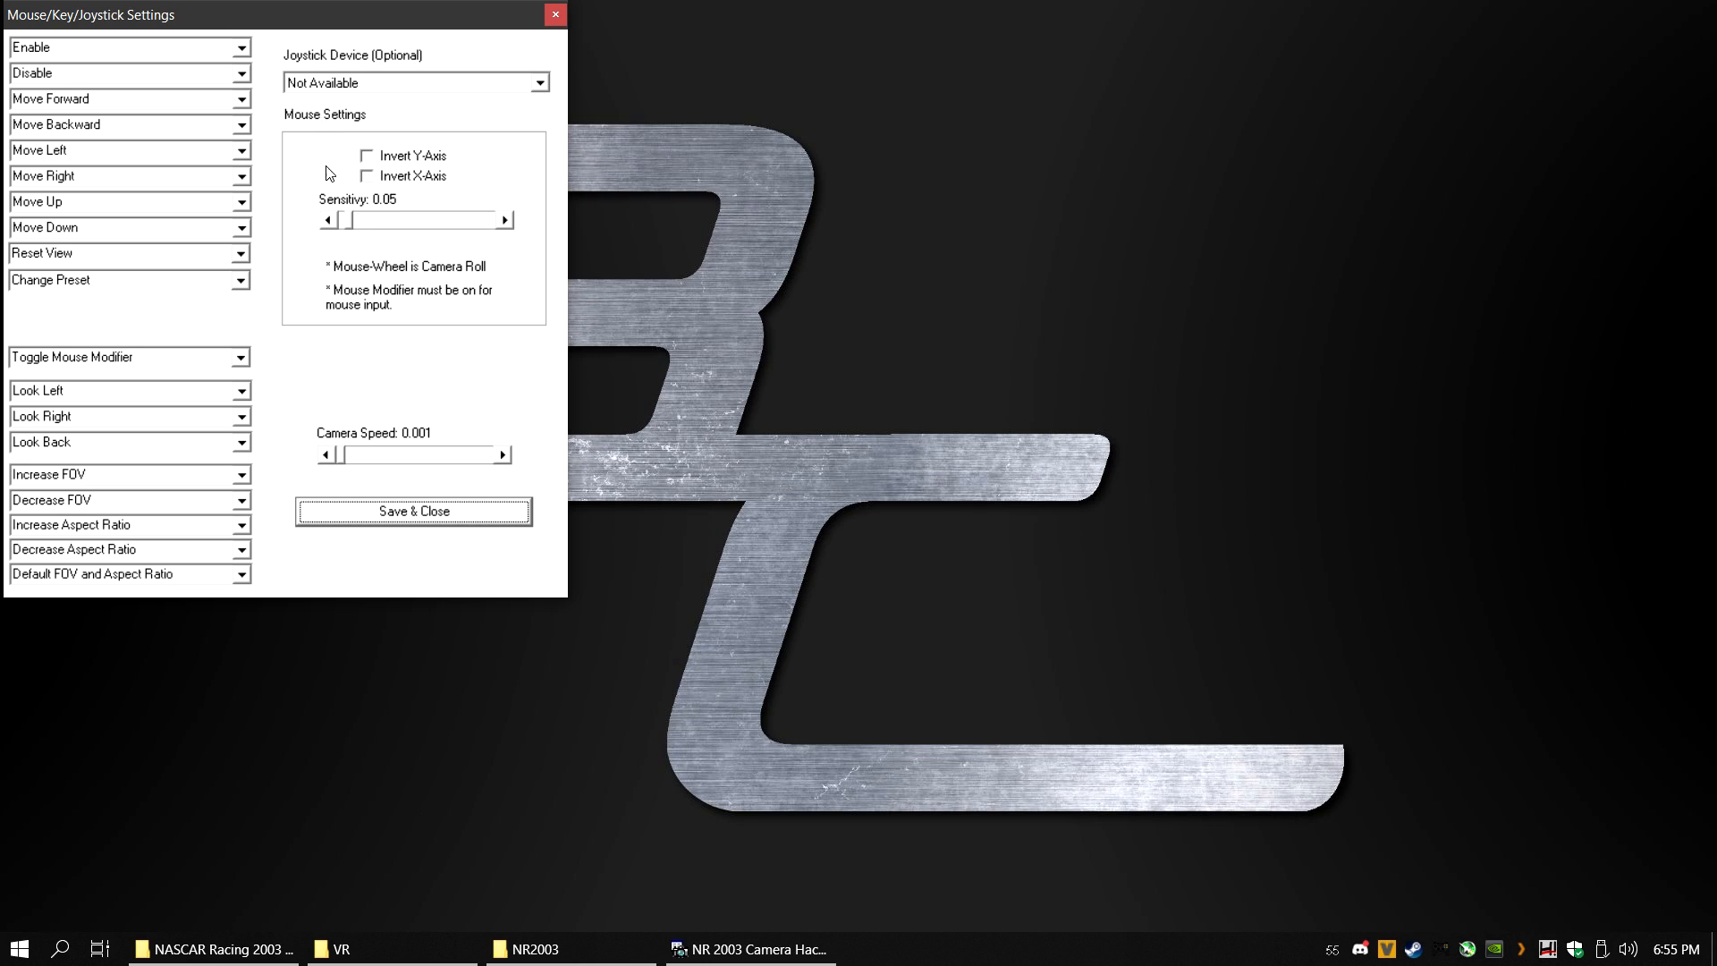
mouse_move(448, 164)
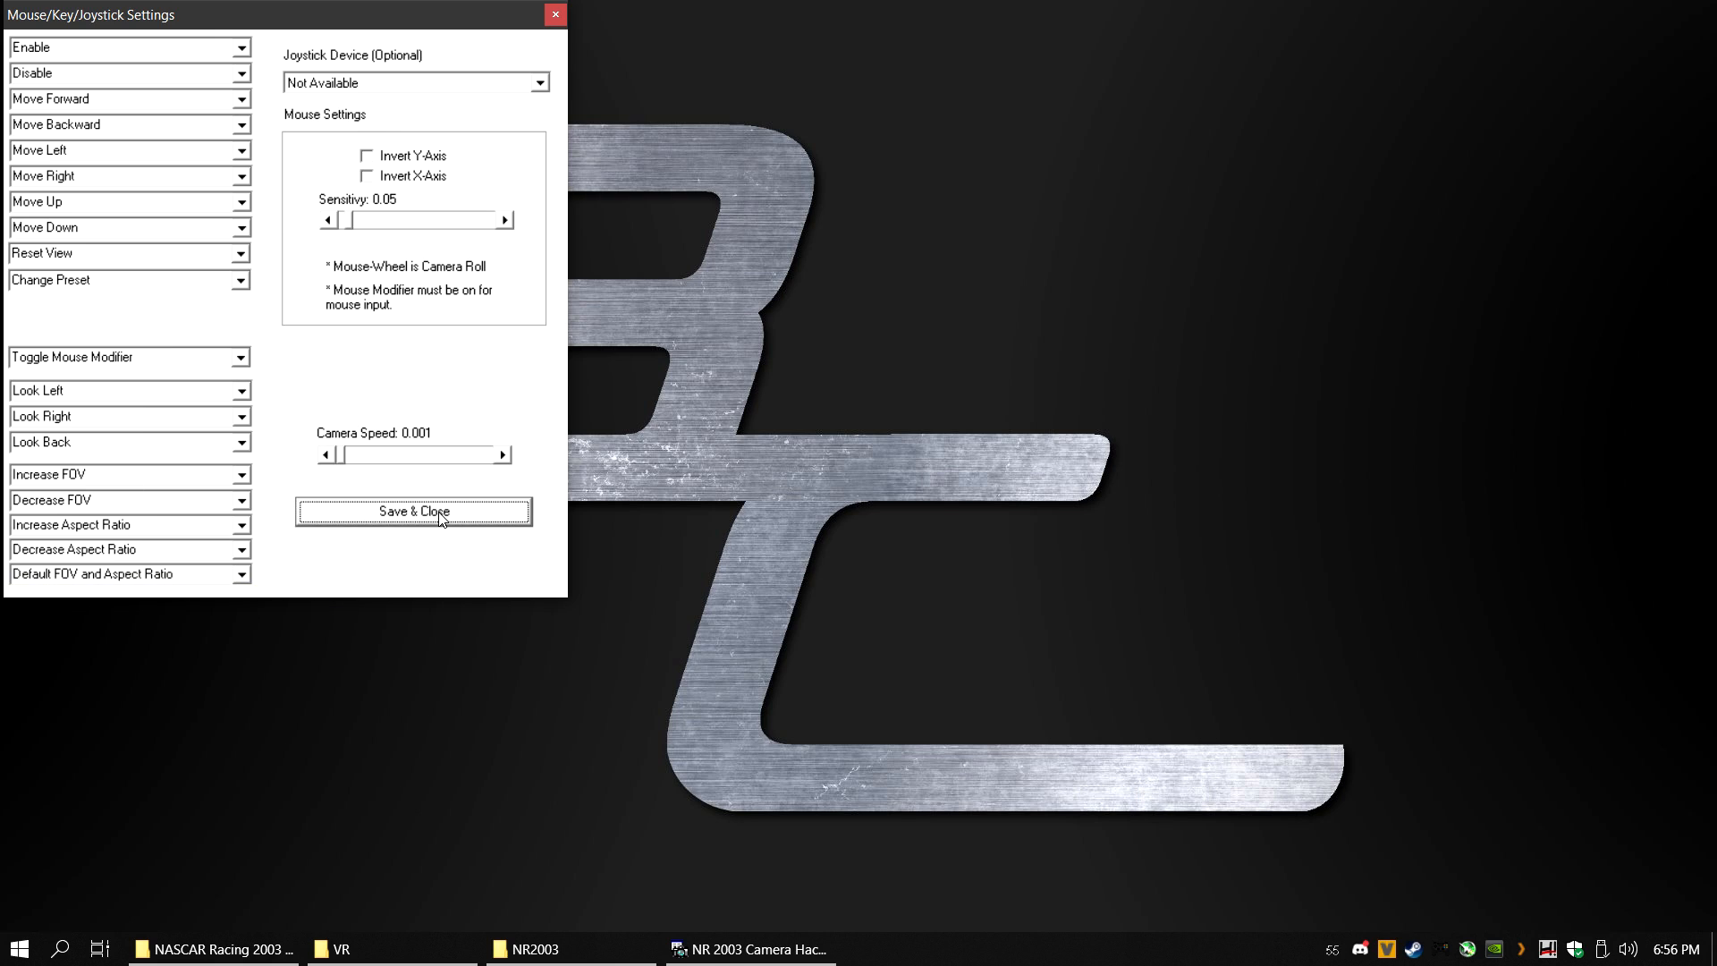
left_click(414, 511)
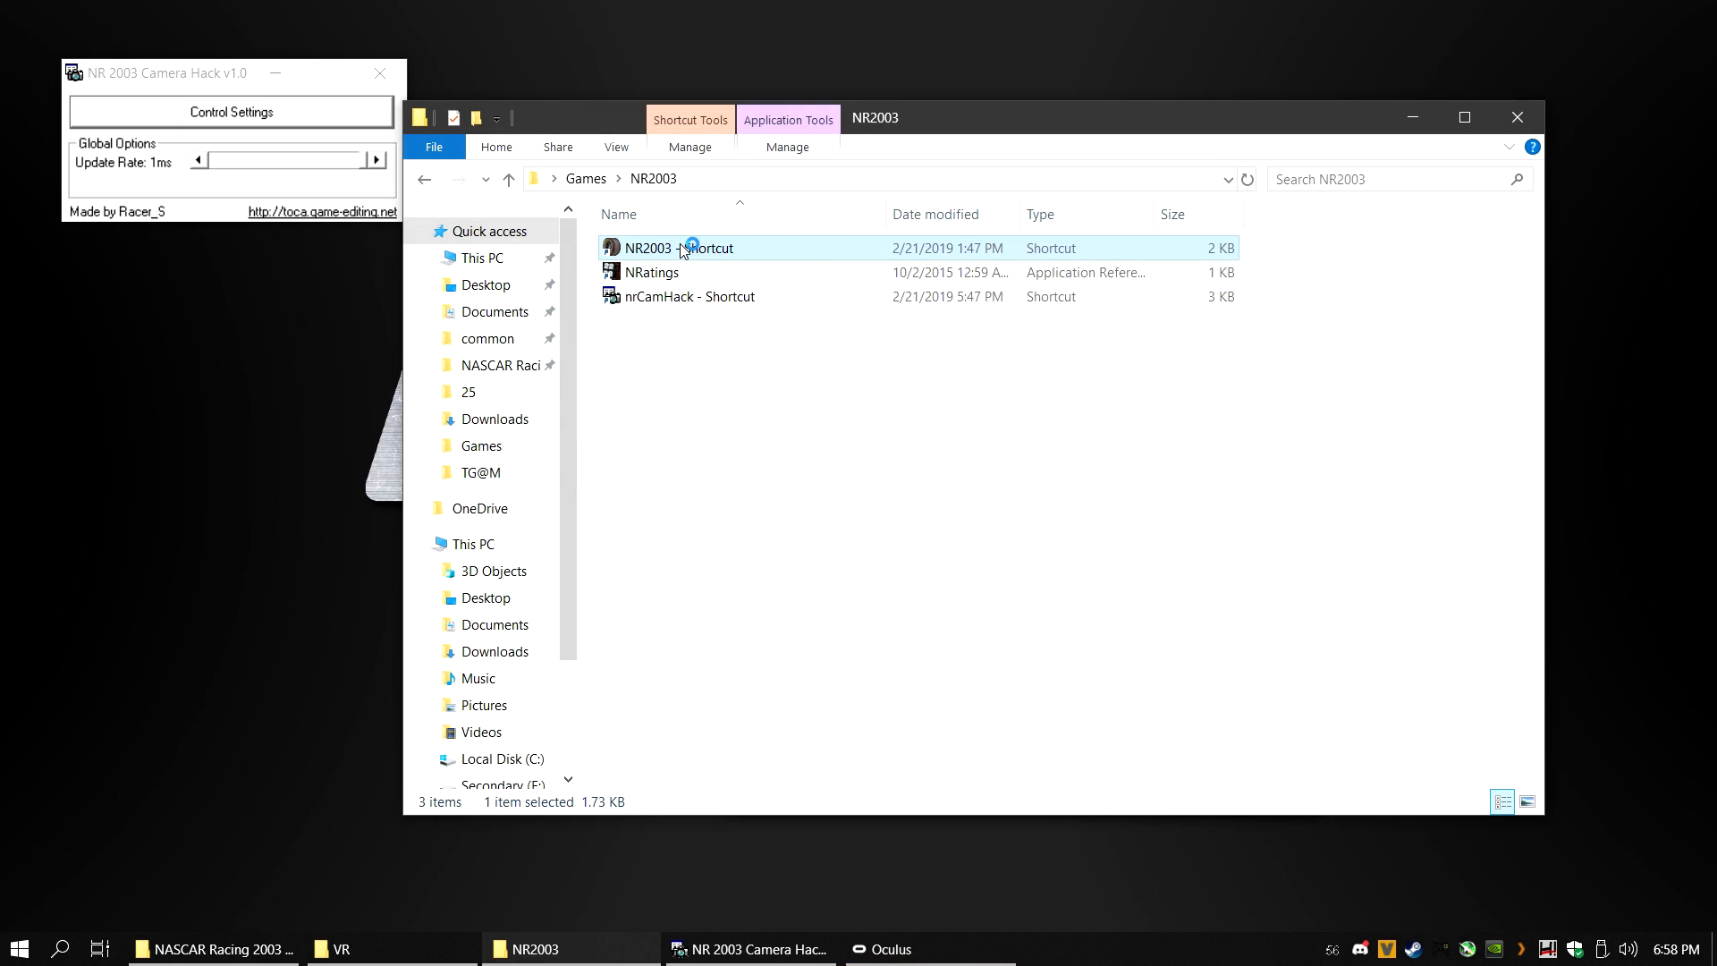
Launch NR2003, start a Michigan testing session, and drive into the cockpit view.
double_click(677, 247)
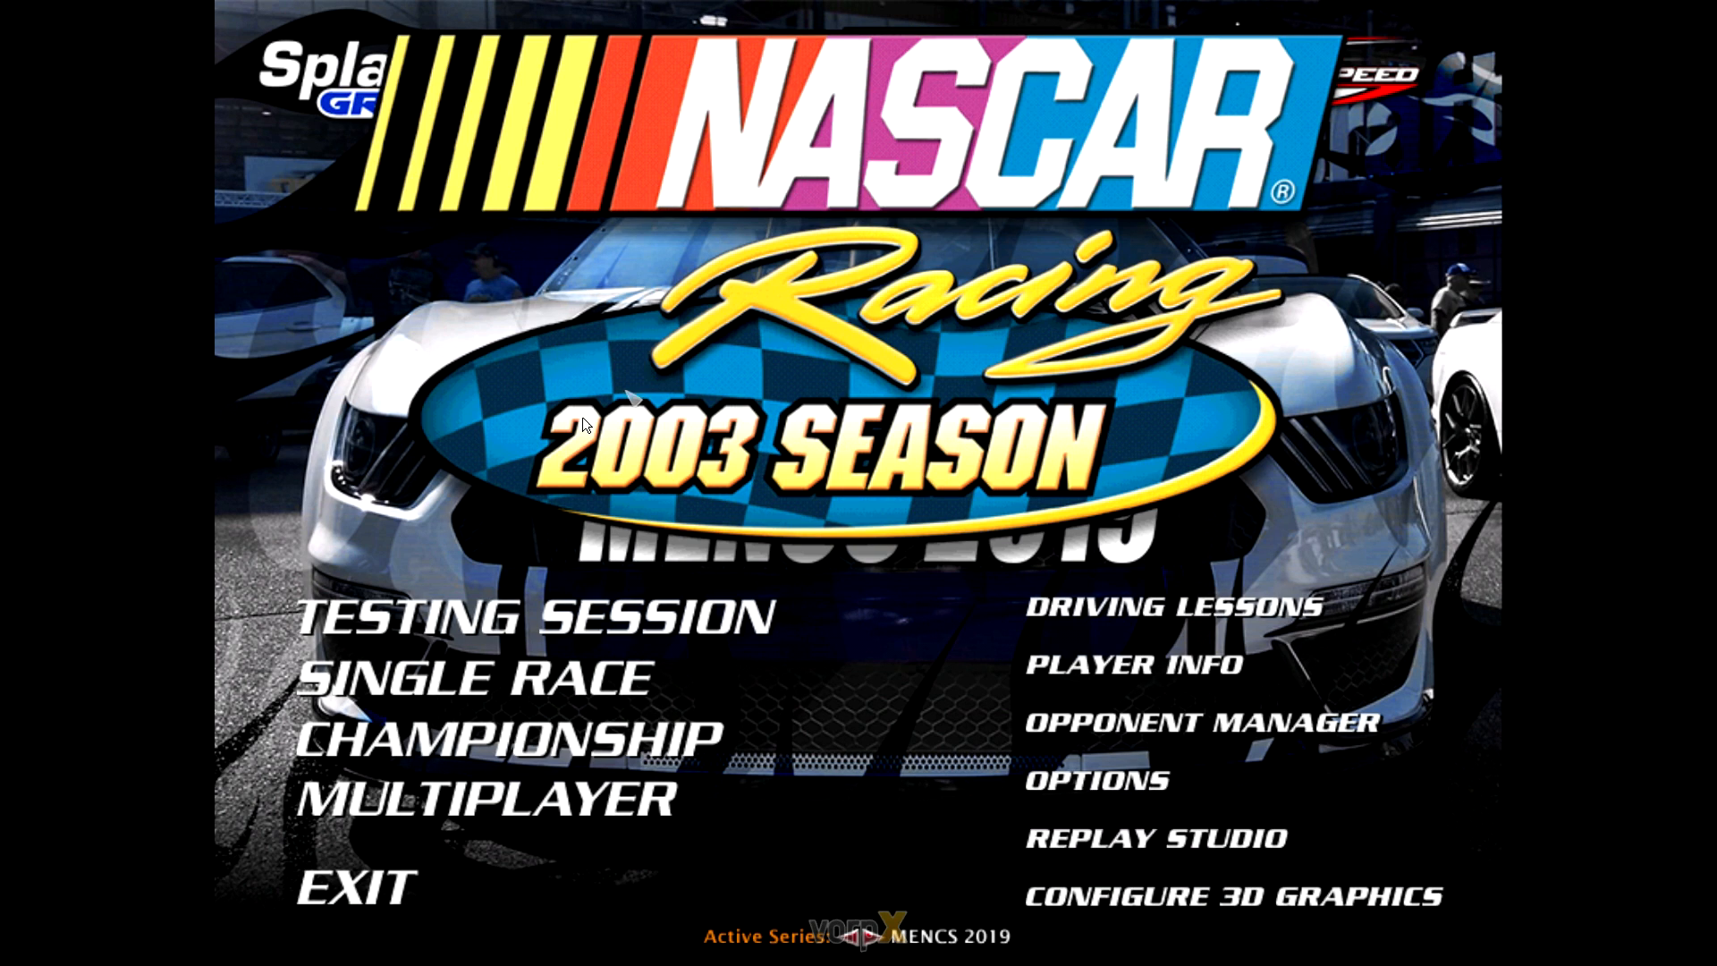
mouse_move(674, 517)
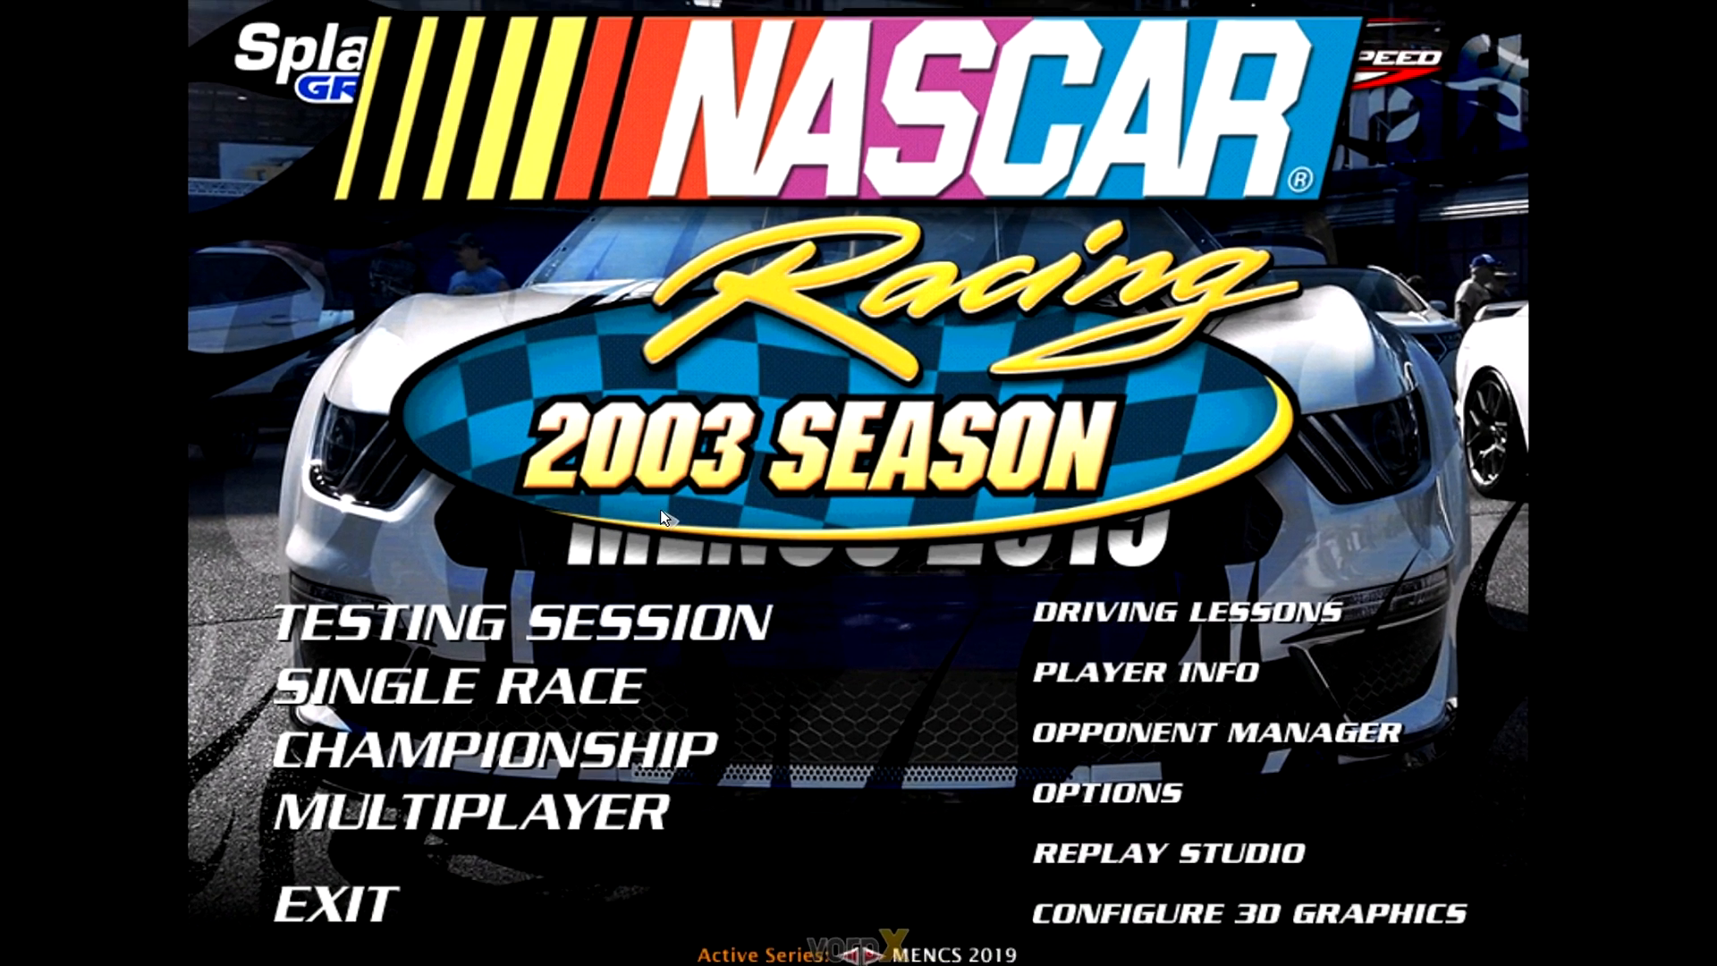
left_click(522, 620)
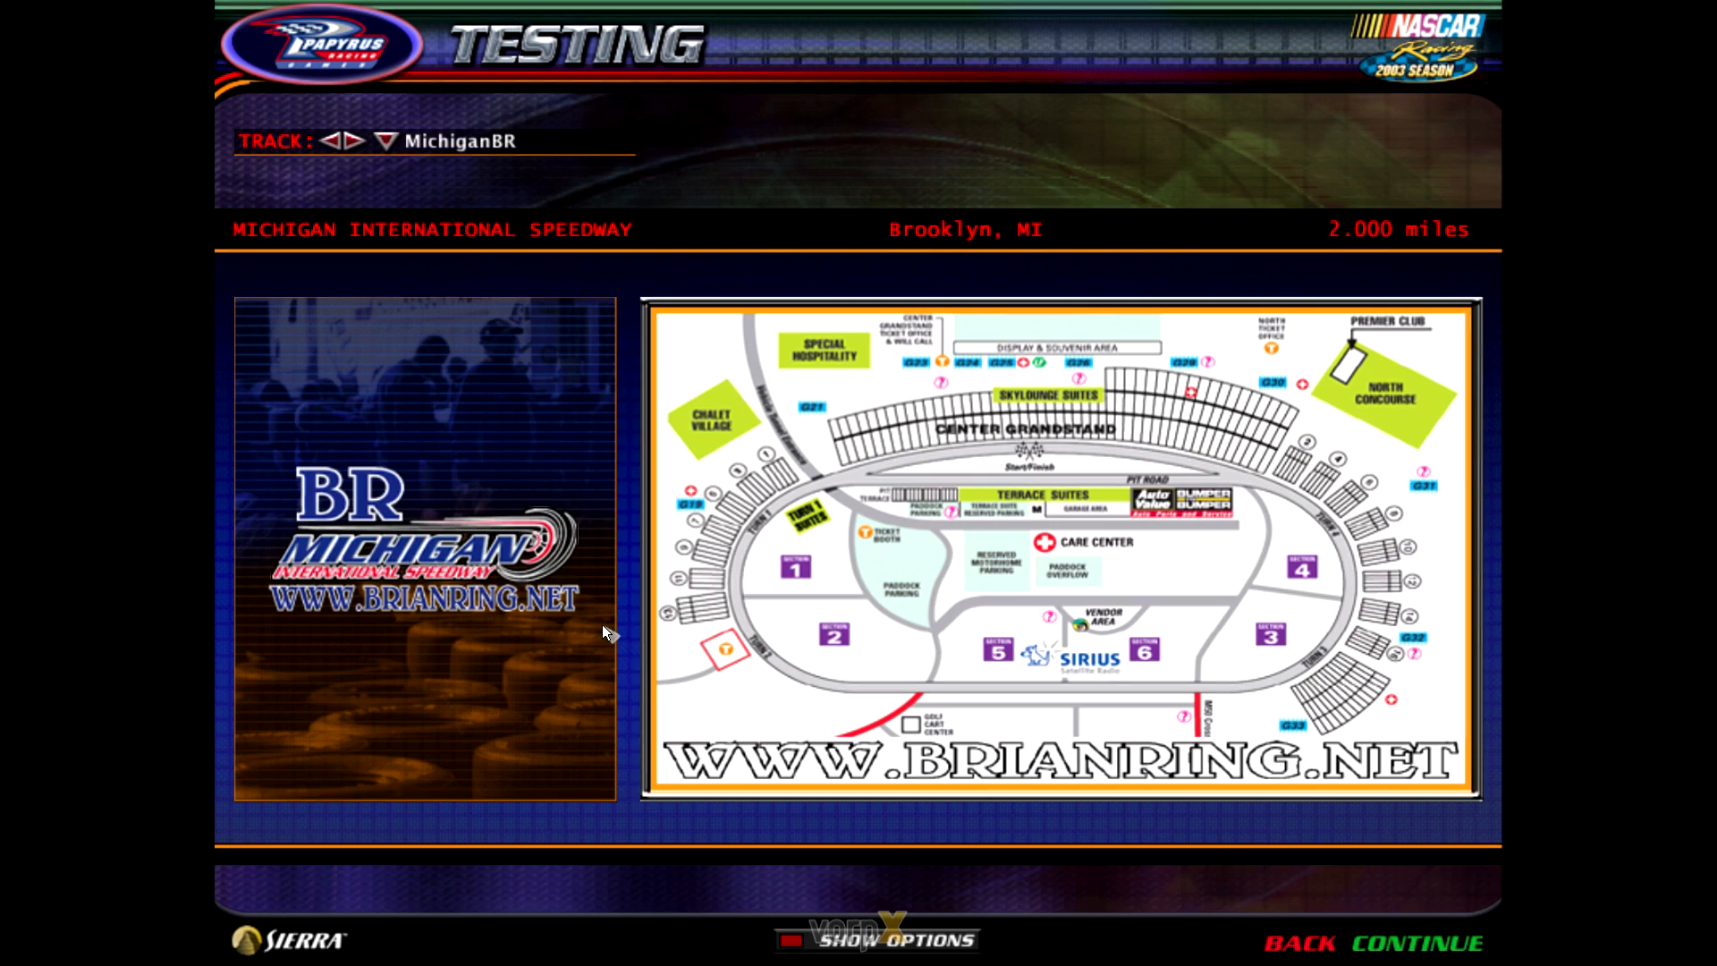
left_click(1439, 944)
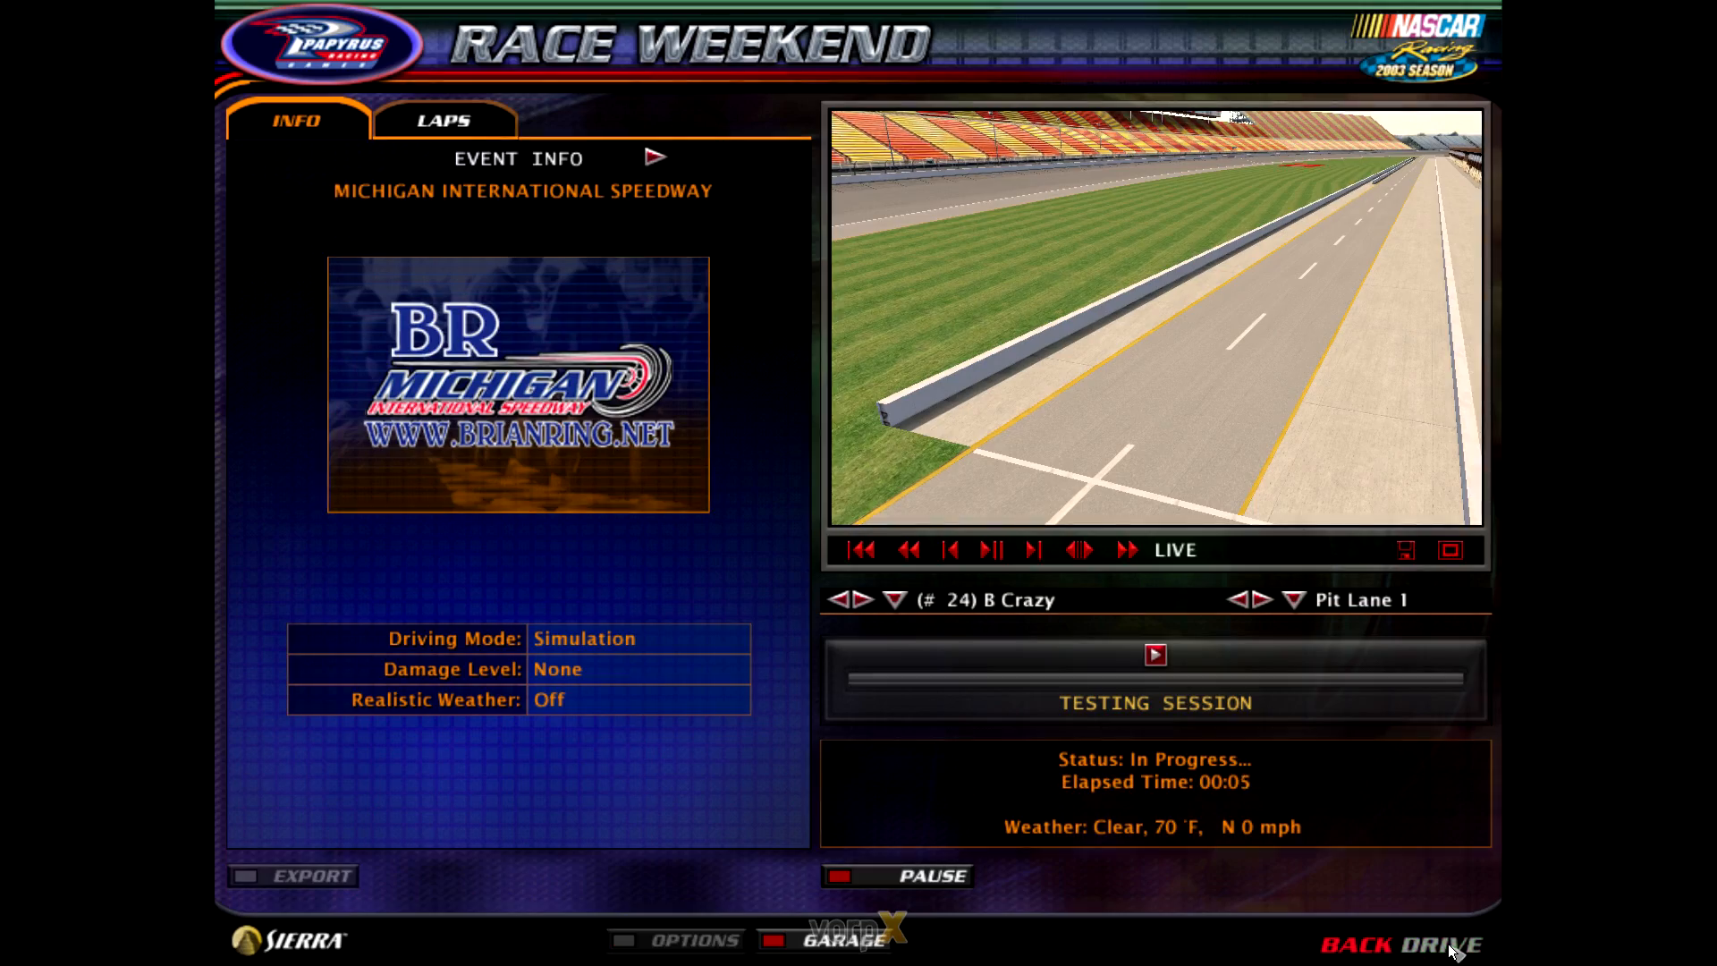
left_click(1453, 944)
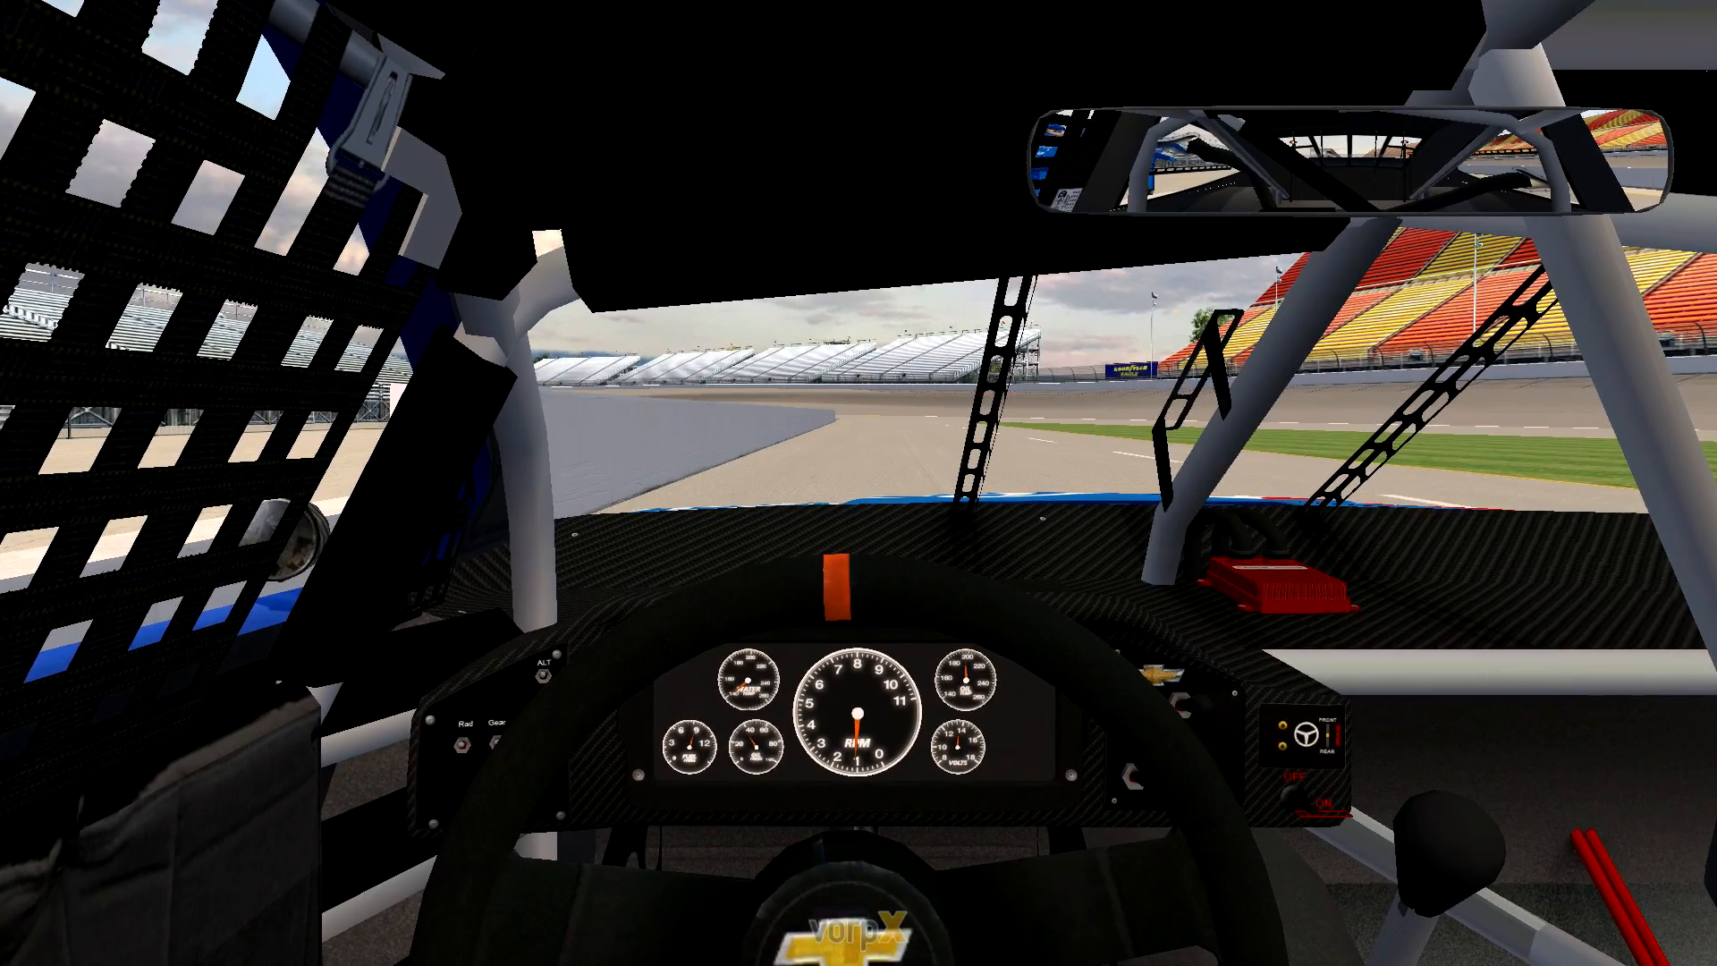